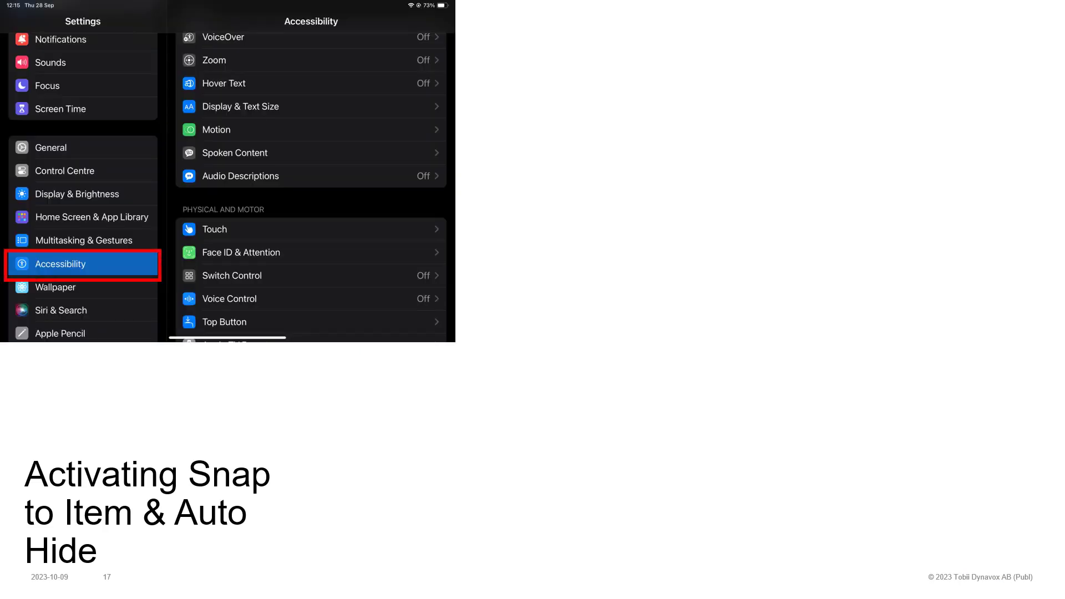
Step: Navigate Accessibility > Touch > AssistiveTouch to reach the Devices page with the Tobii Dynavox Pilot
left_click(311, 228)
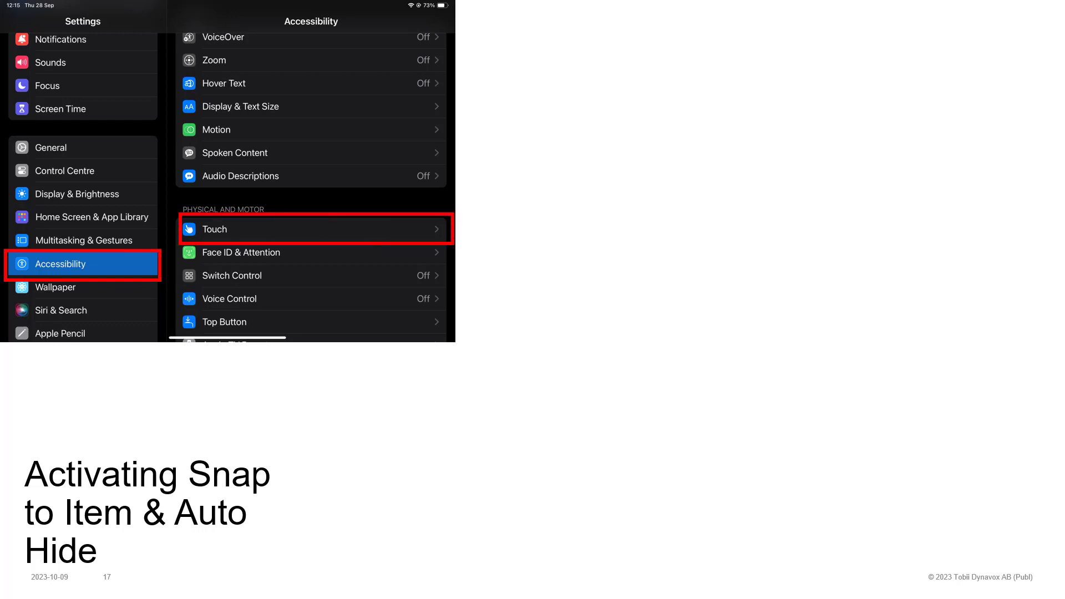
left_click(312, 229)
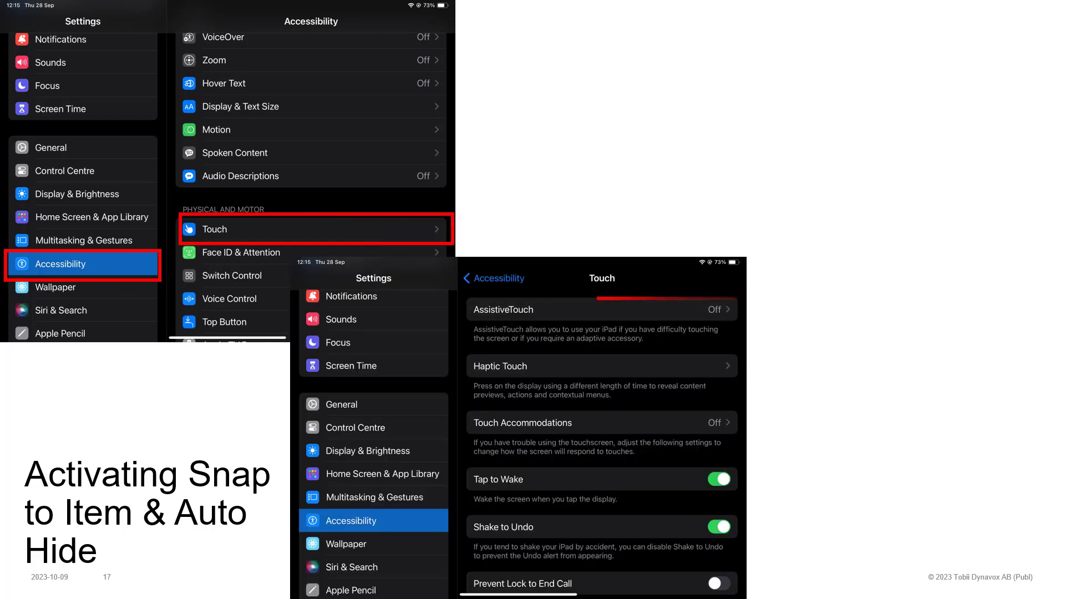
left_click(601, 310)
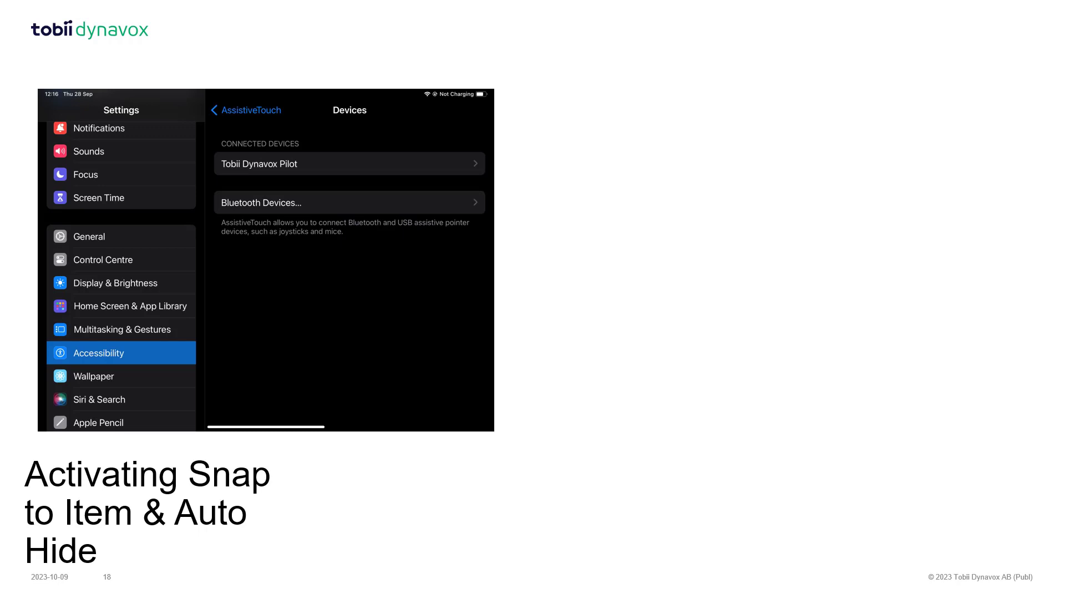
left_click(349, 163)
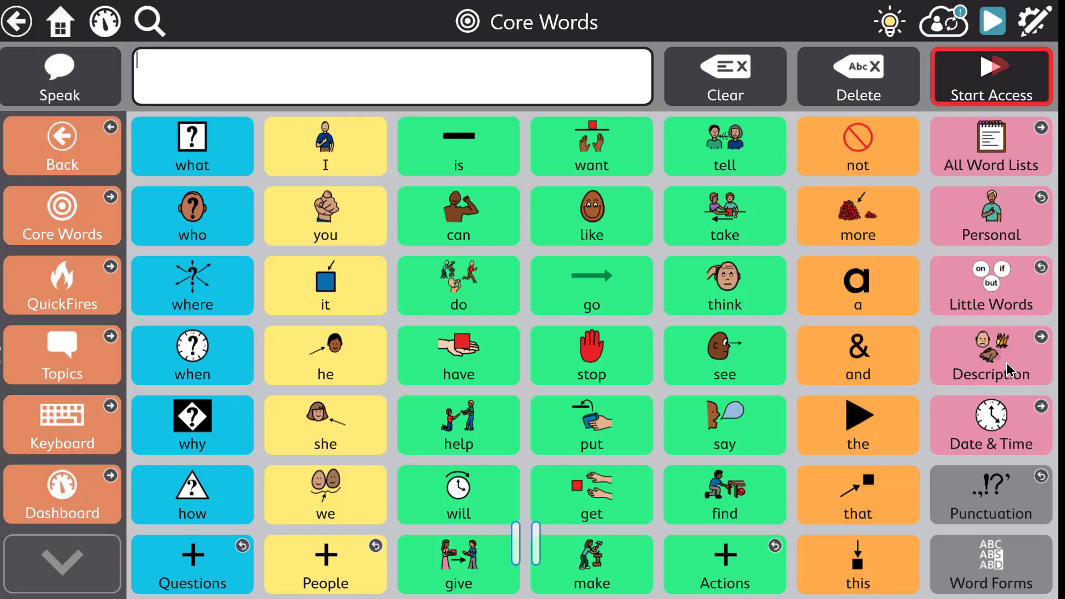
Step: Start Access and dwell-select I, want and lunch to compose "I want lunch"
left_click(989, 76)
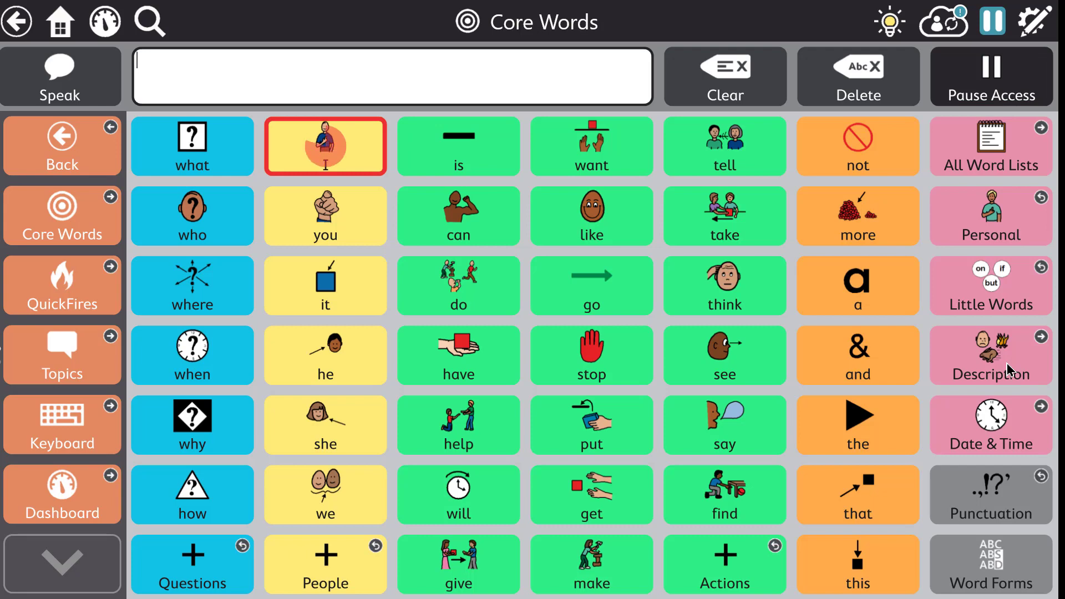
left_click(590, 147)
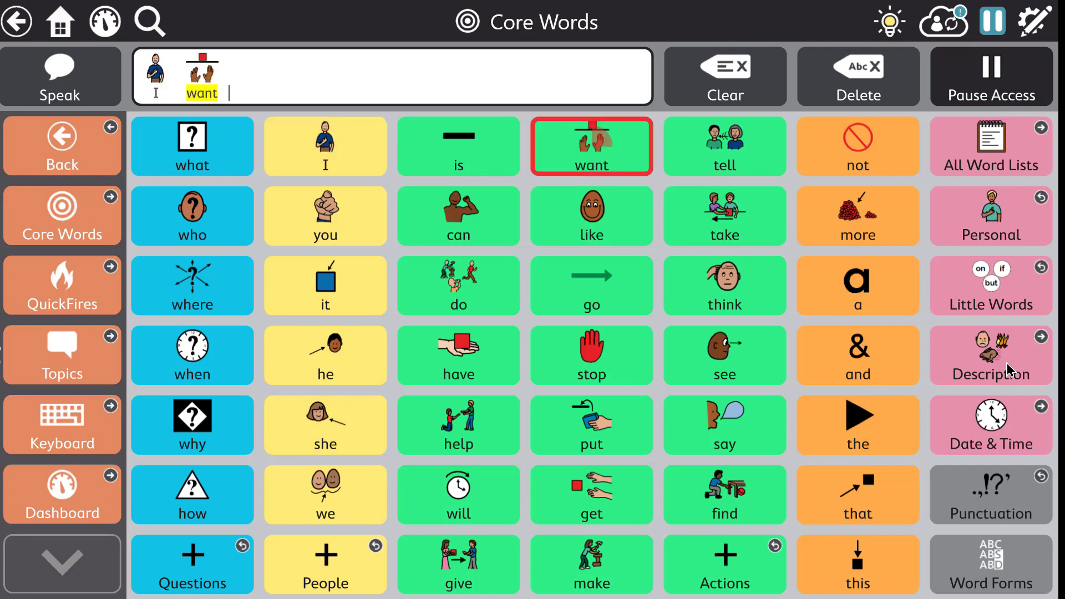
left_click(988, 146)
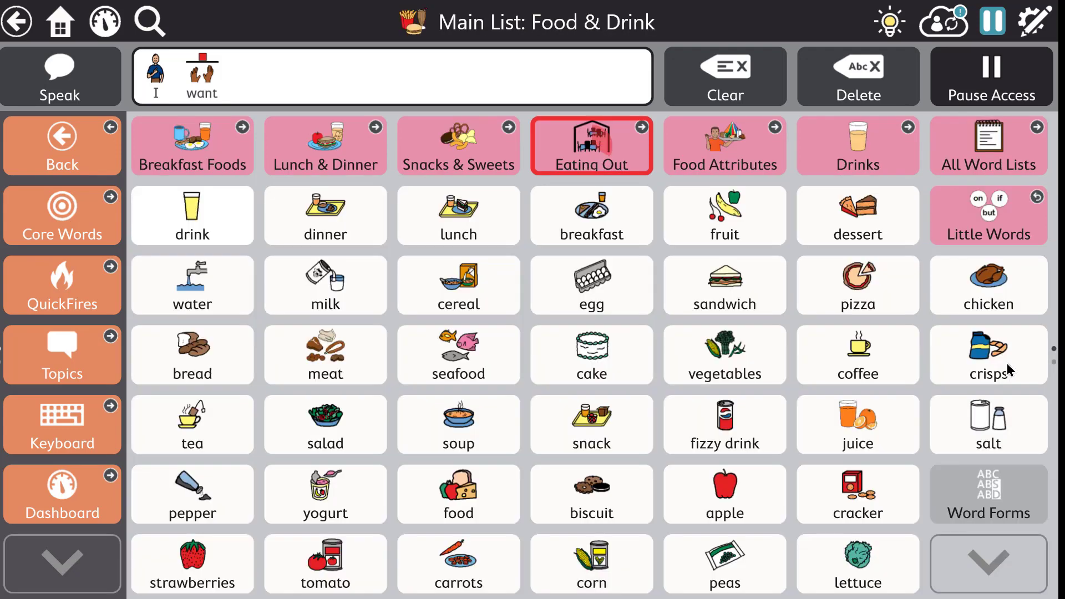
left_click(458, 216)
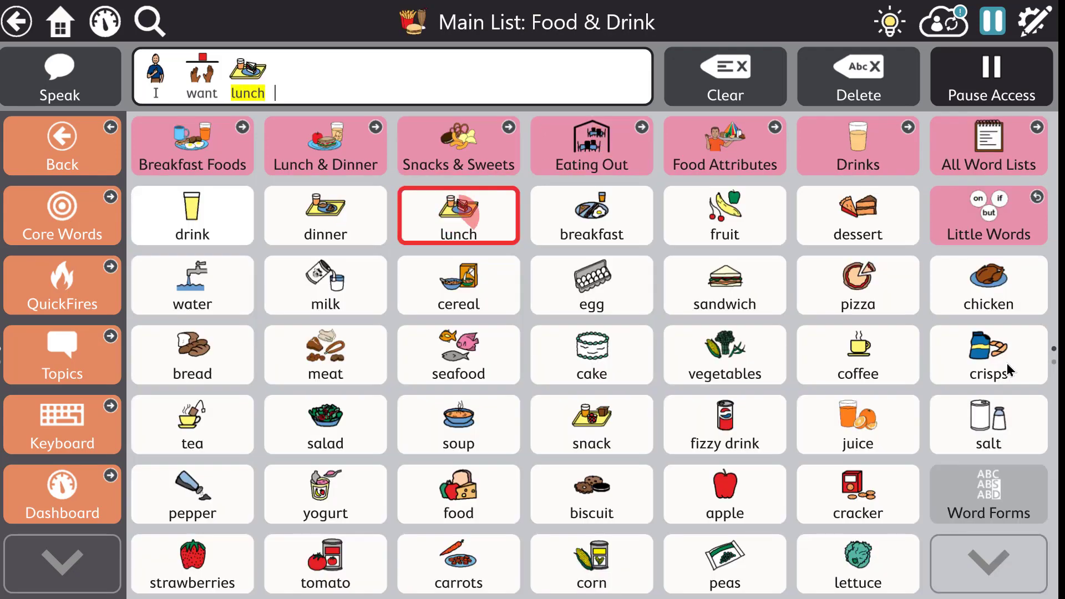
left_click(60, 77)
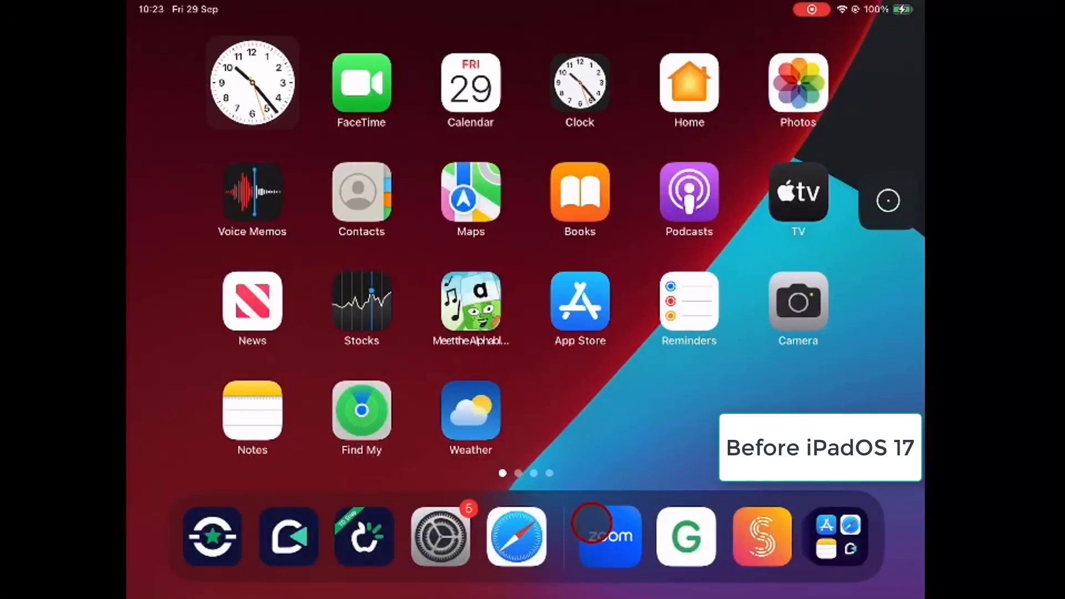
Step: Launch Safari and enter amazon in the address bar to load amazon.co.uk
left_click(516, 536)
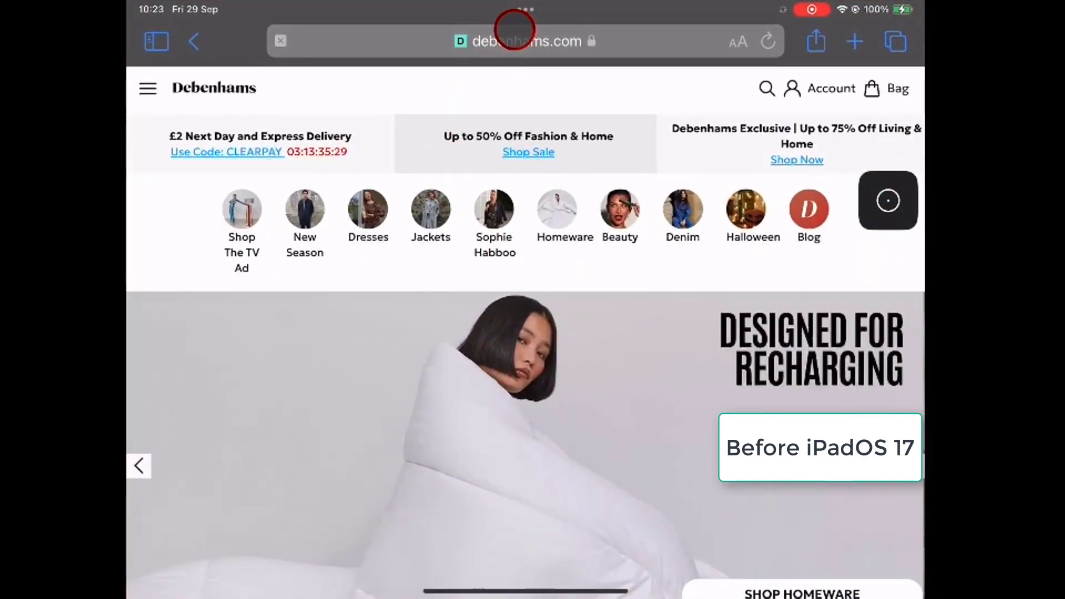
left_click(526, 41)
type("a")
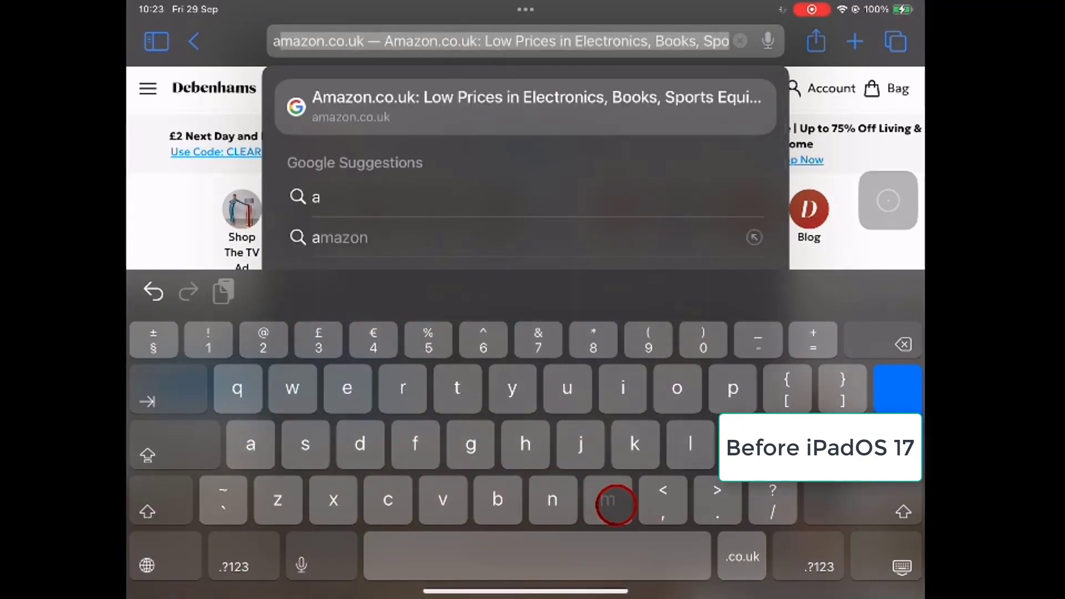
type("m")
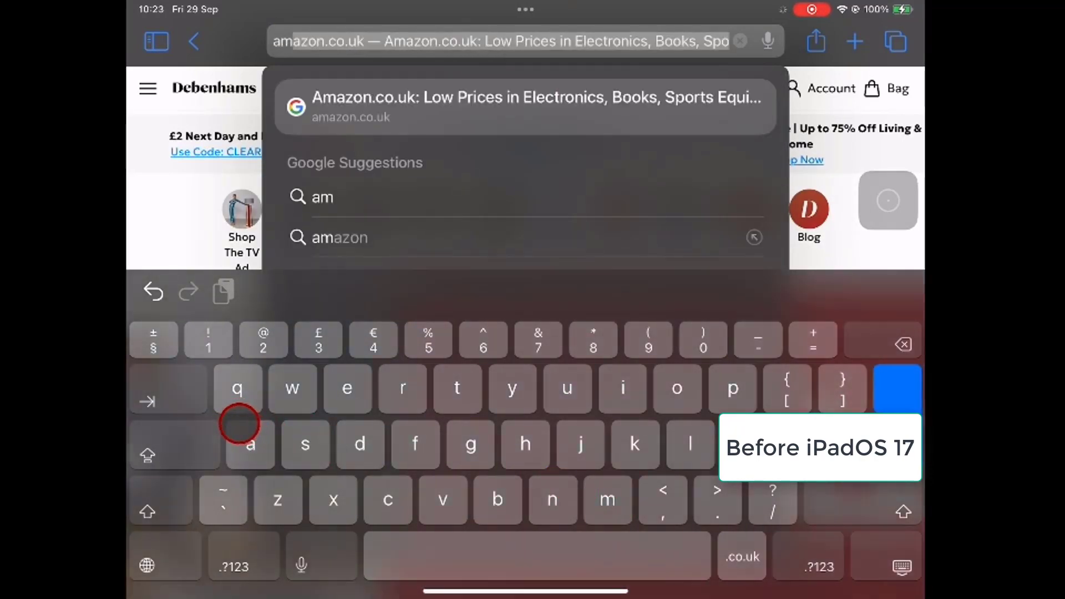
type("a")
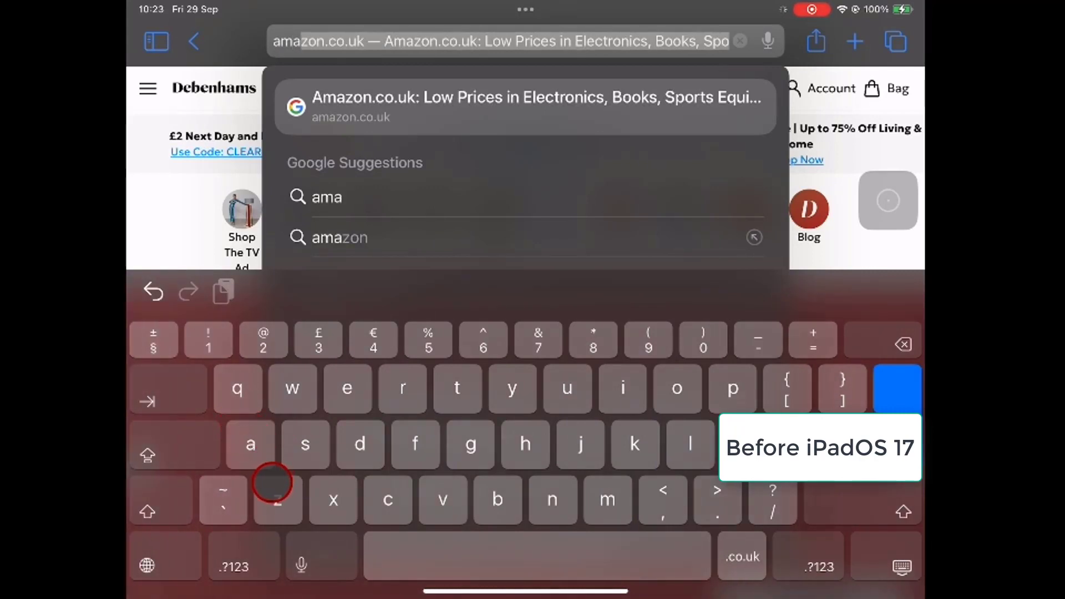
type("zon.co.uk")
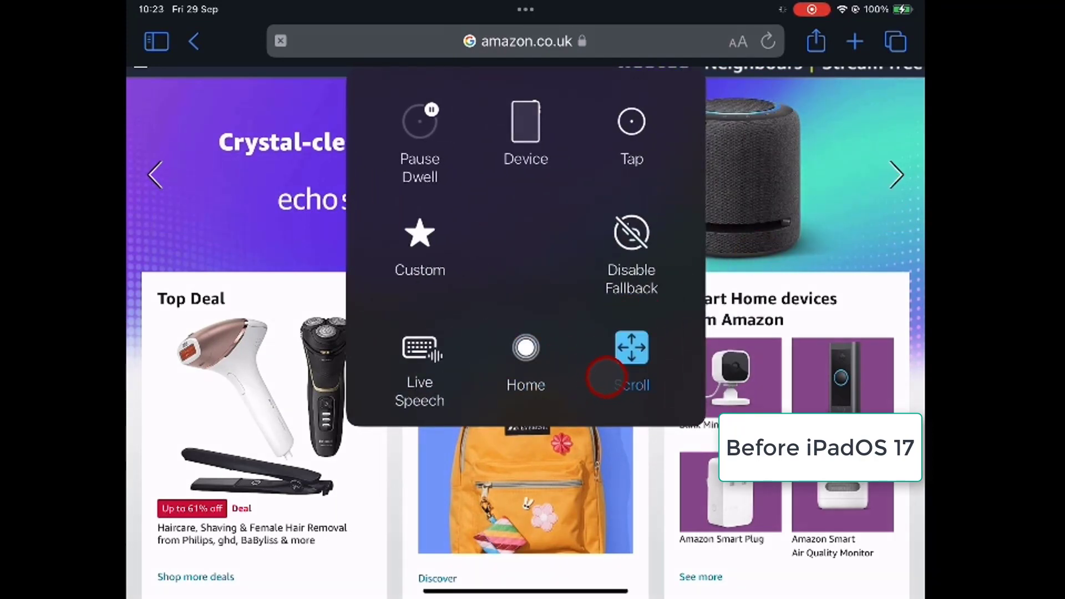
Step: Dwell-scroll the Amazon page down to the bestsellers, then return to the home screen
left_click(630, 368)
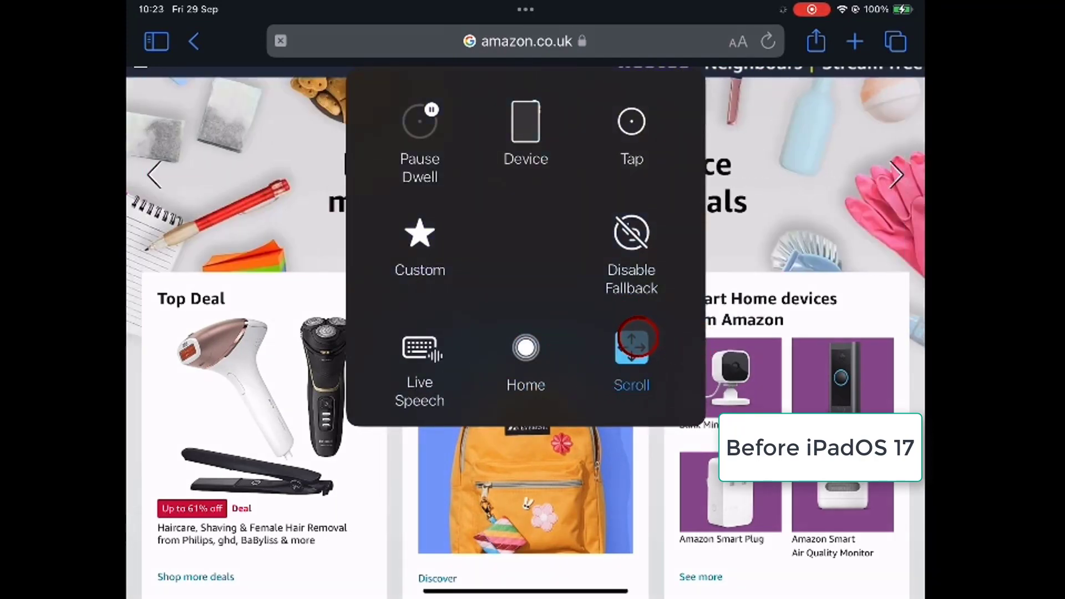
left_click(630, 347)
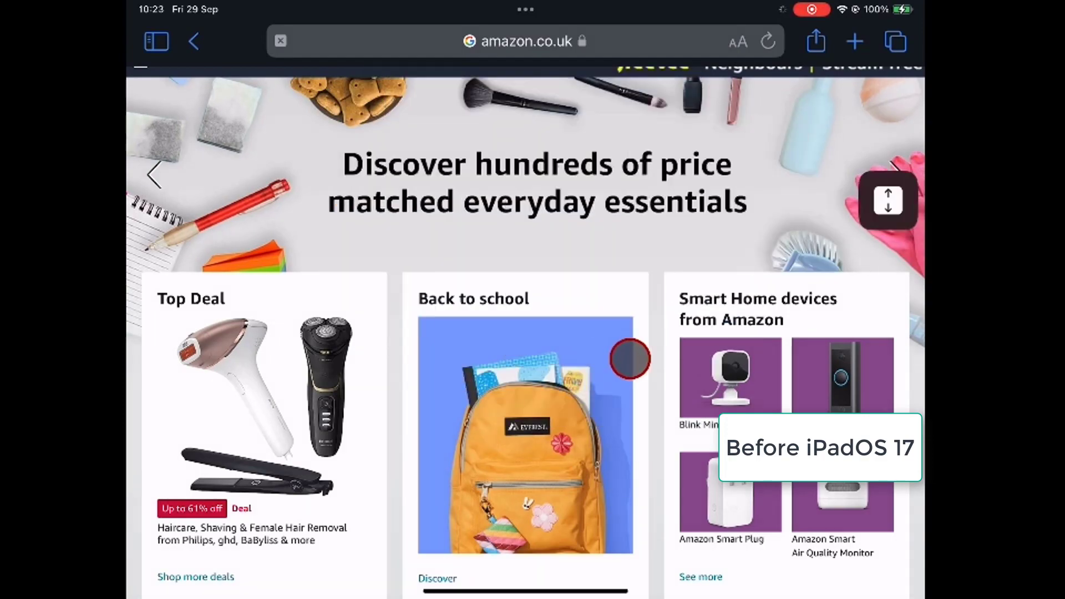
scroll("down", 3)
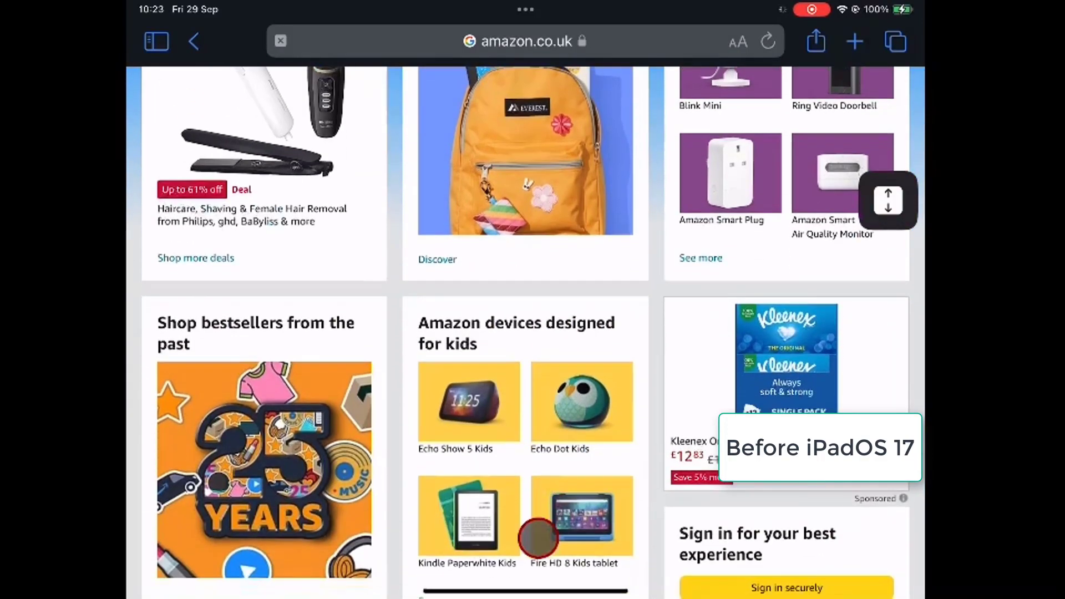
scroll("down", 3)
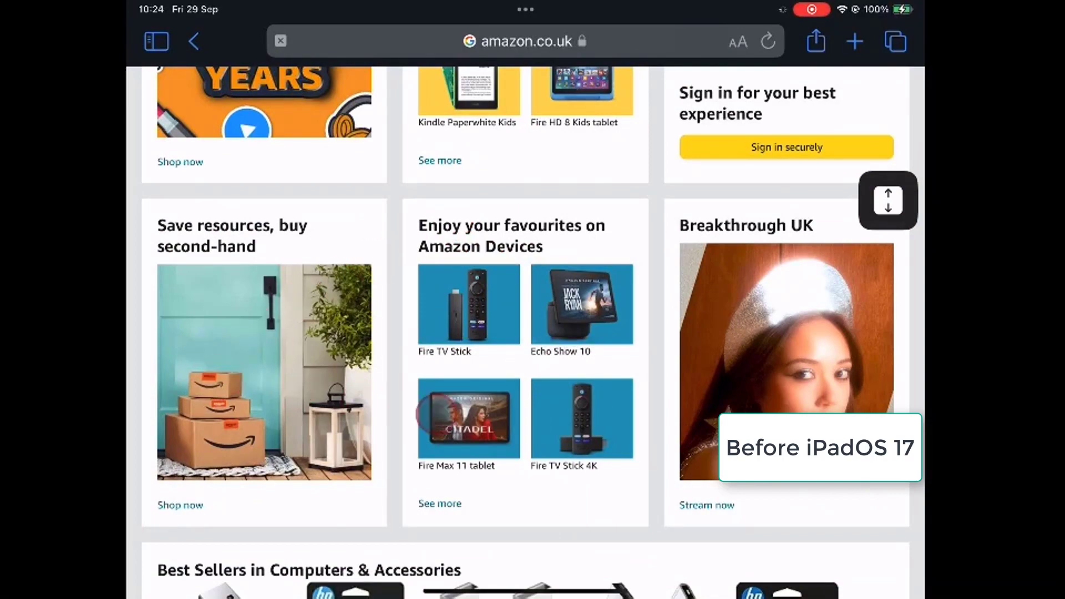
scroll("down", 3)
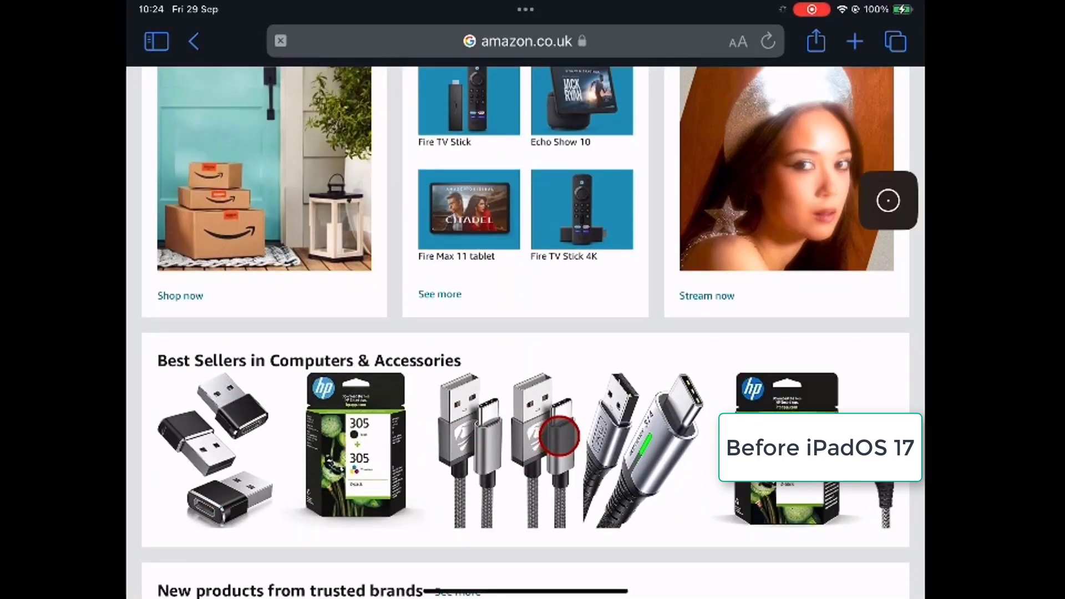
left_click(550, 431)
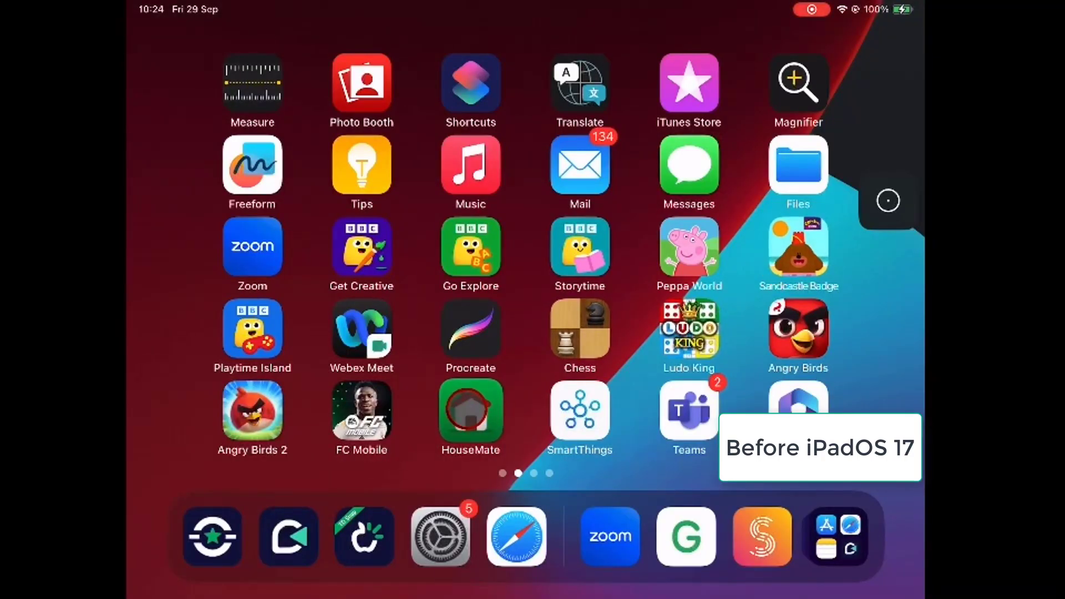
Step: Launch HouseMate, show the House controls, then go Home via the AssistiveTouch menu
left_click(471, 413)
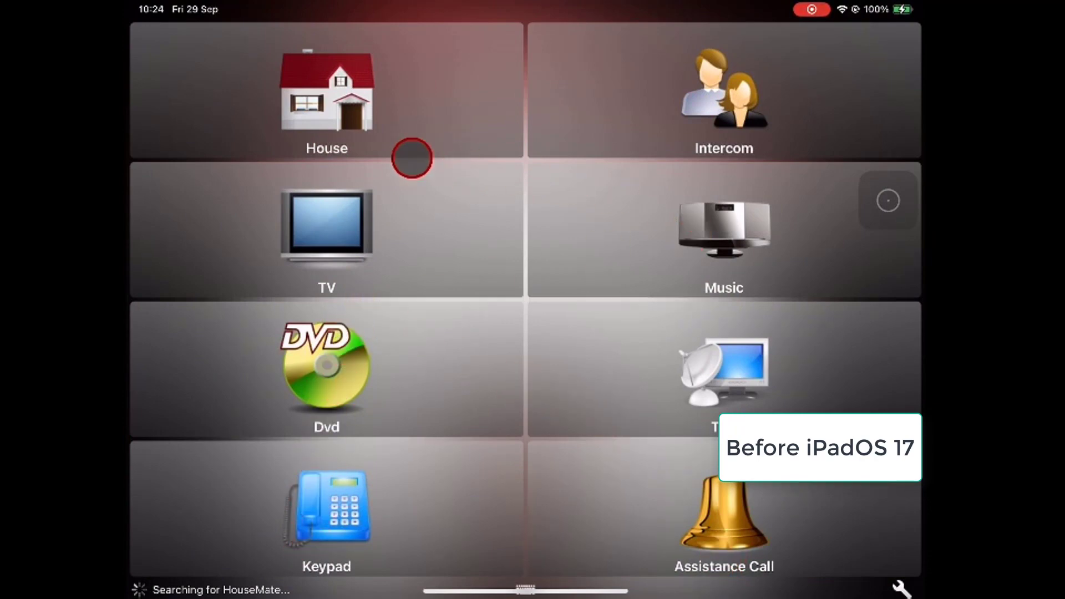
left_click(326, 102)
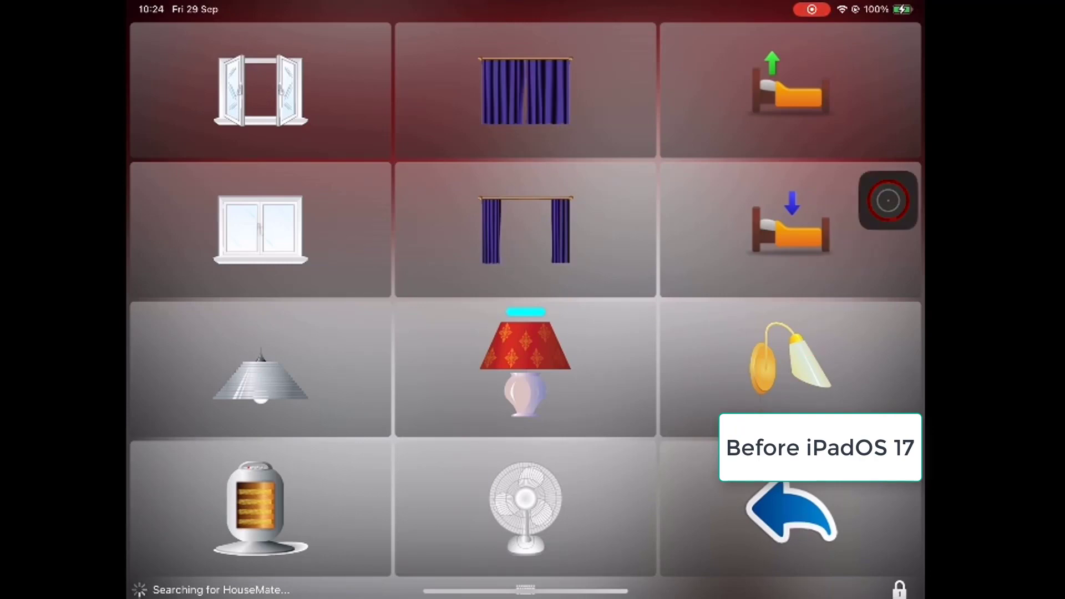
left_click(887, 200)
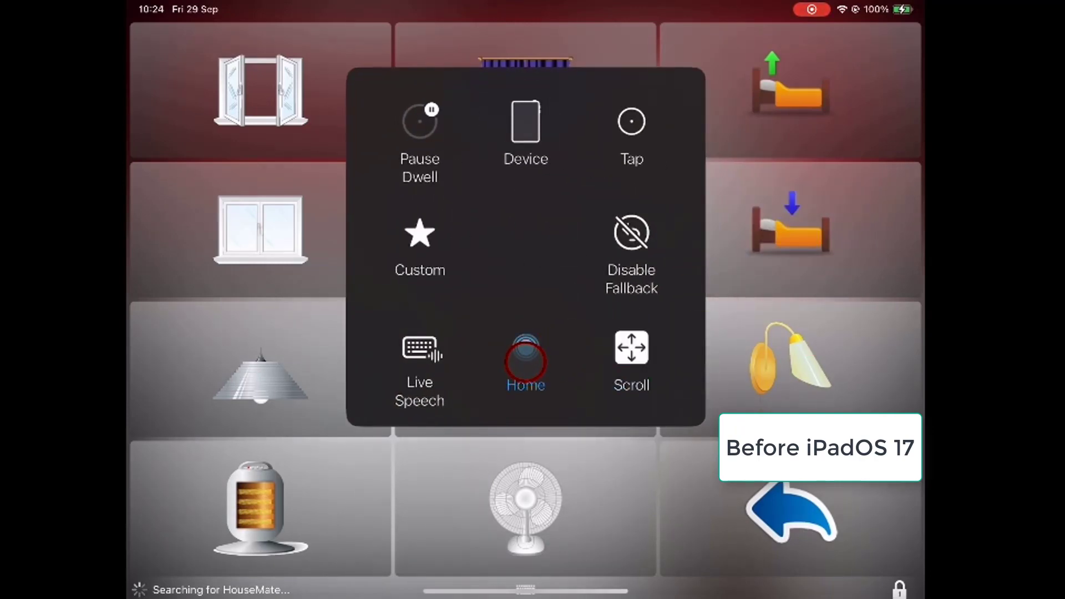
left_click(525, 362)
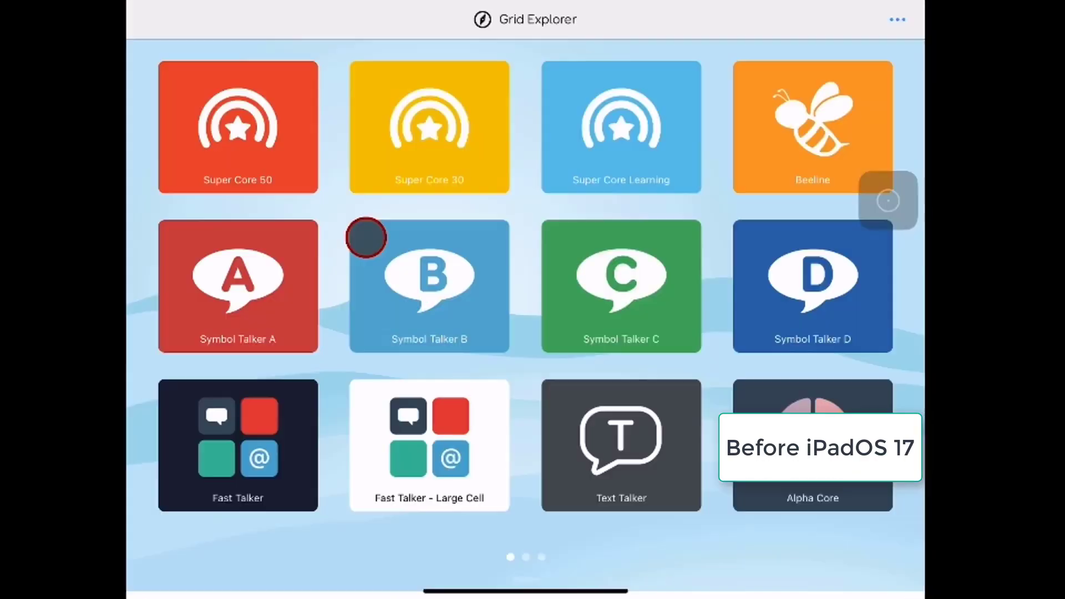
Step: In Super Core, build "I want to go to", show the places words, then go Home
left_click(428, 285)
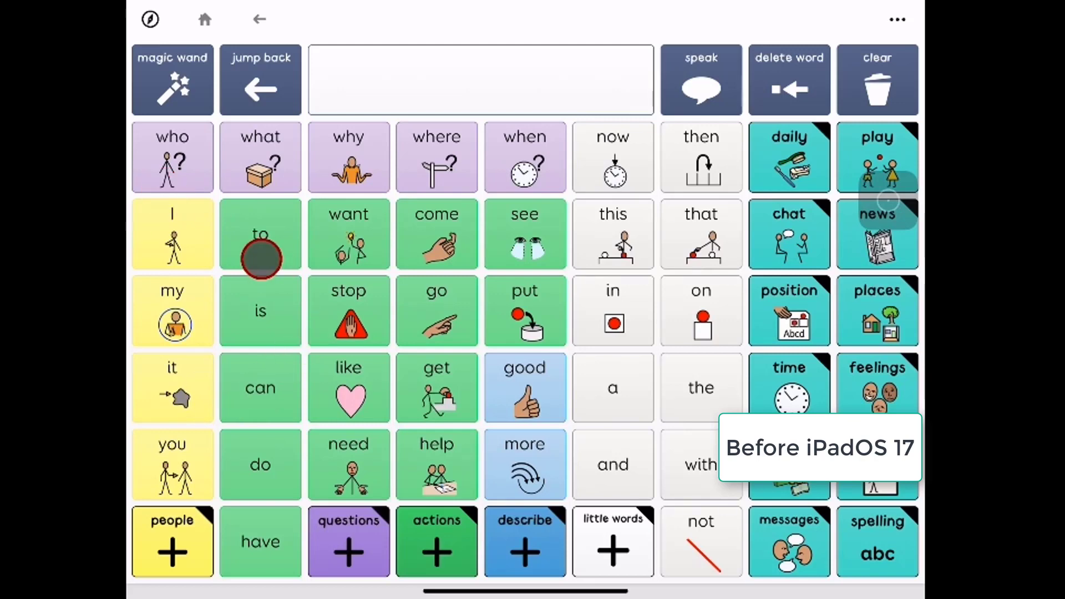
left_click(172, 234)
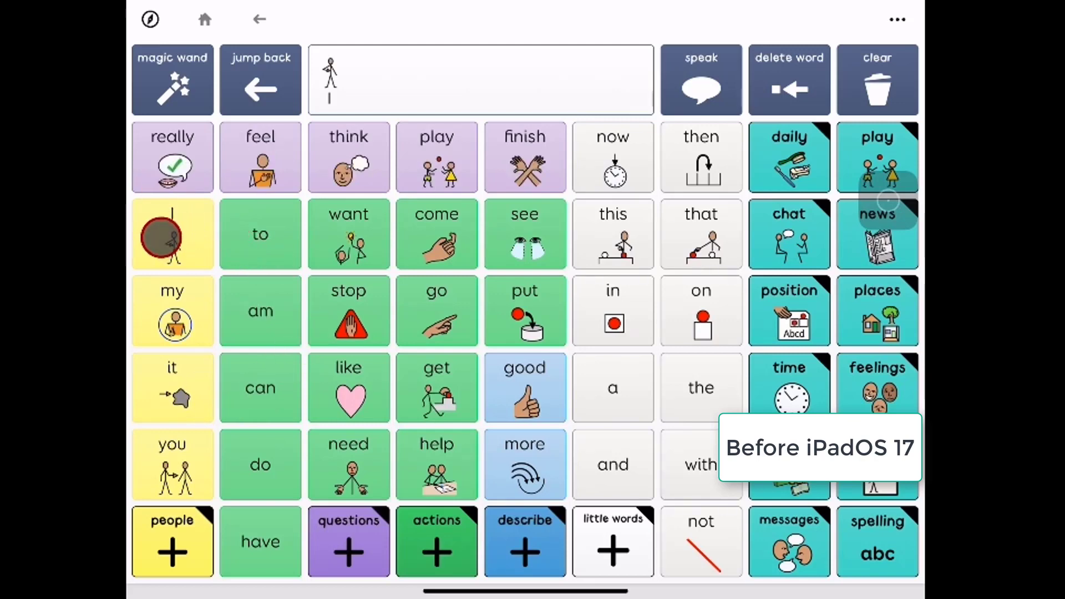
left_click(348, 235)
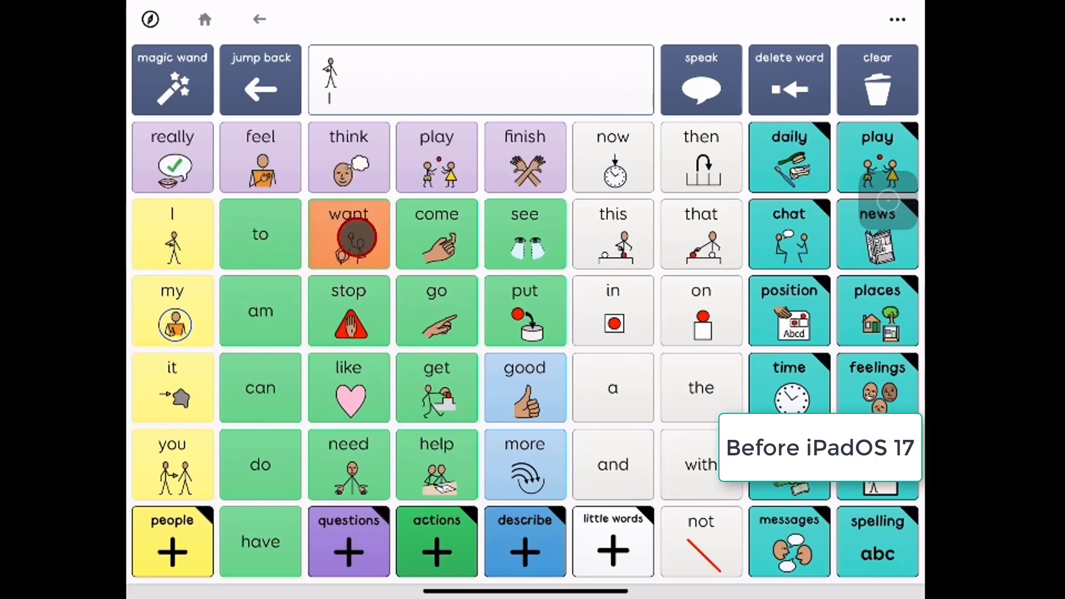
left_click(349, 234)
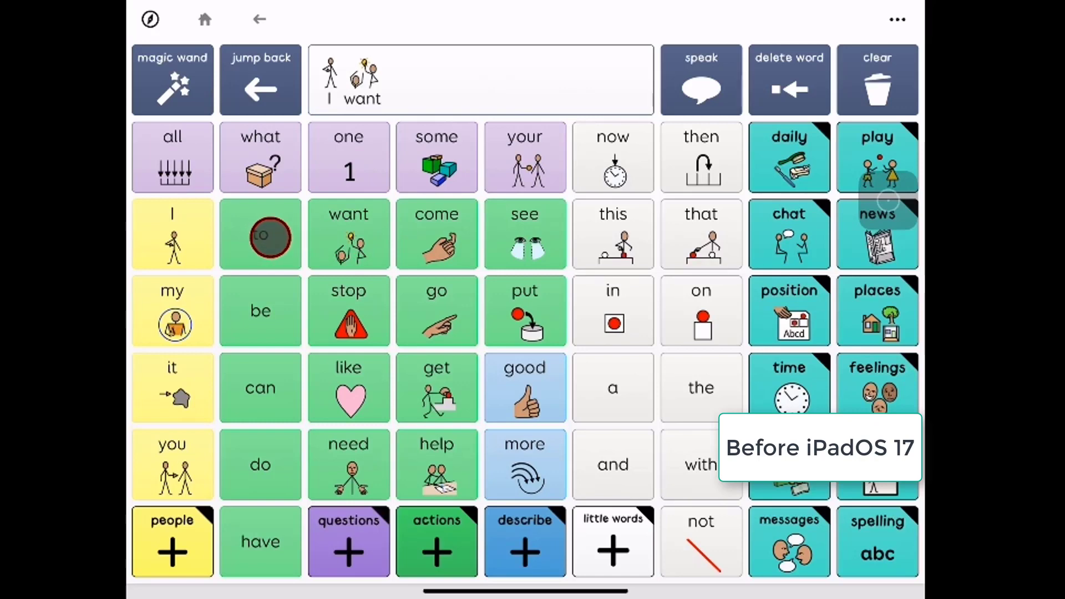
left_click(435, 310)
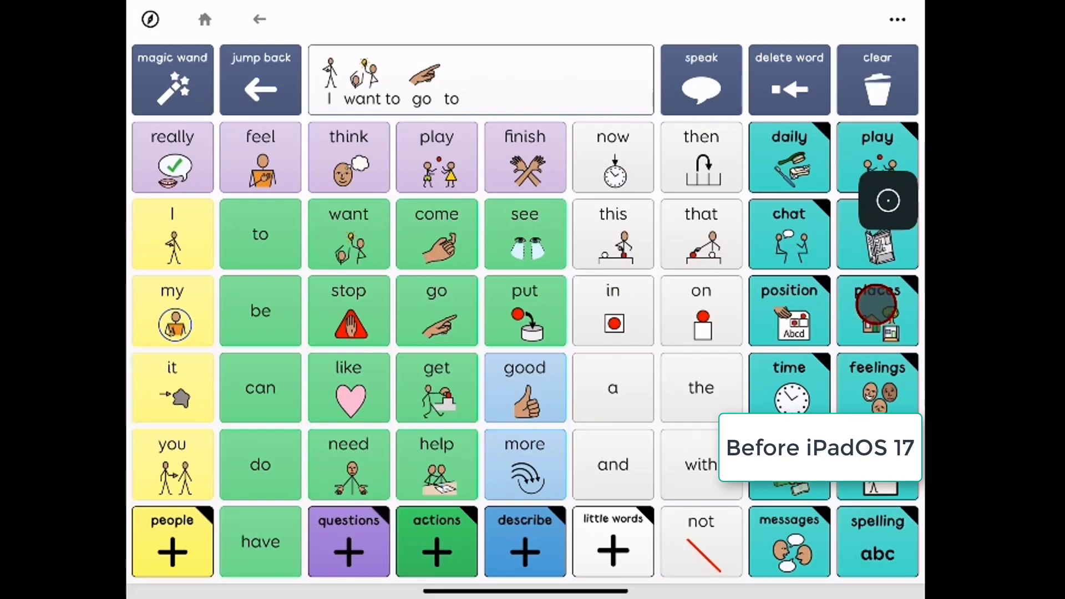
left_click(876, 310)
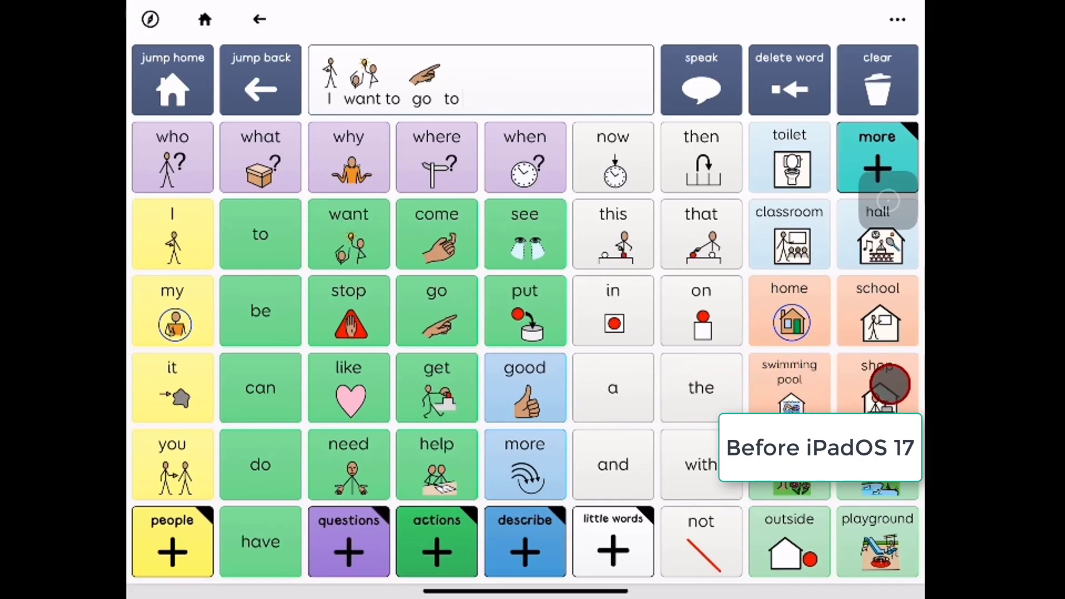
left_click(876, 387)
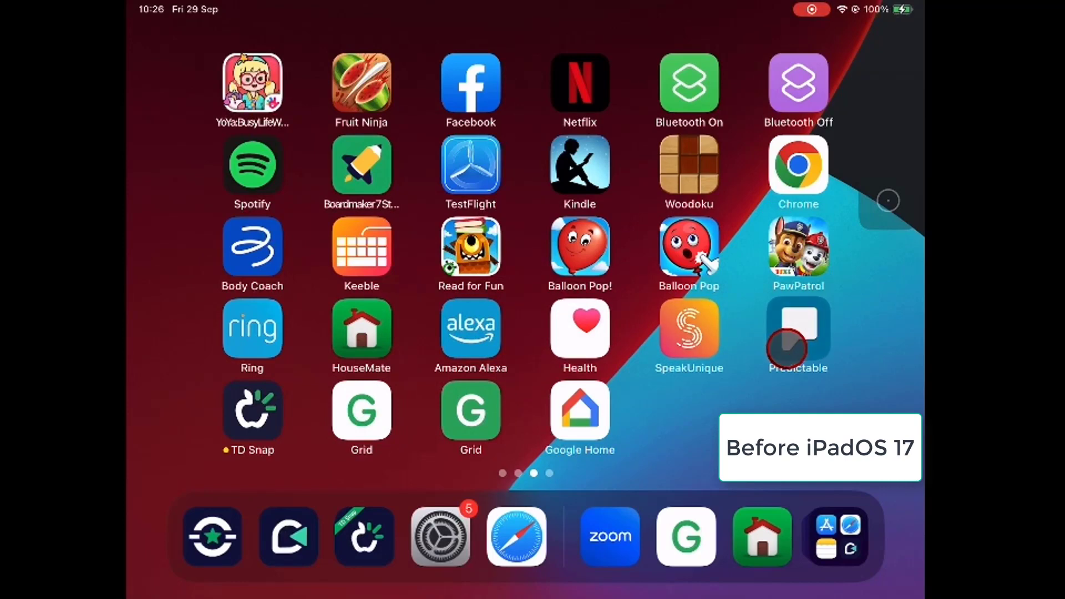
Step: Launch Predictable and enter "Hello" from the h key and the prediction bar
left_click(797, 332)
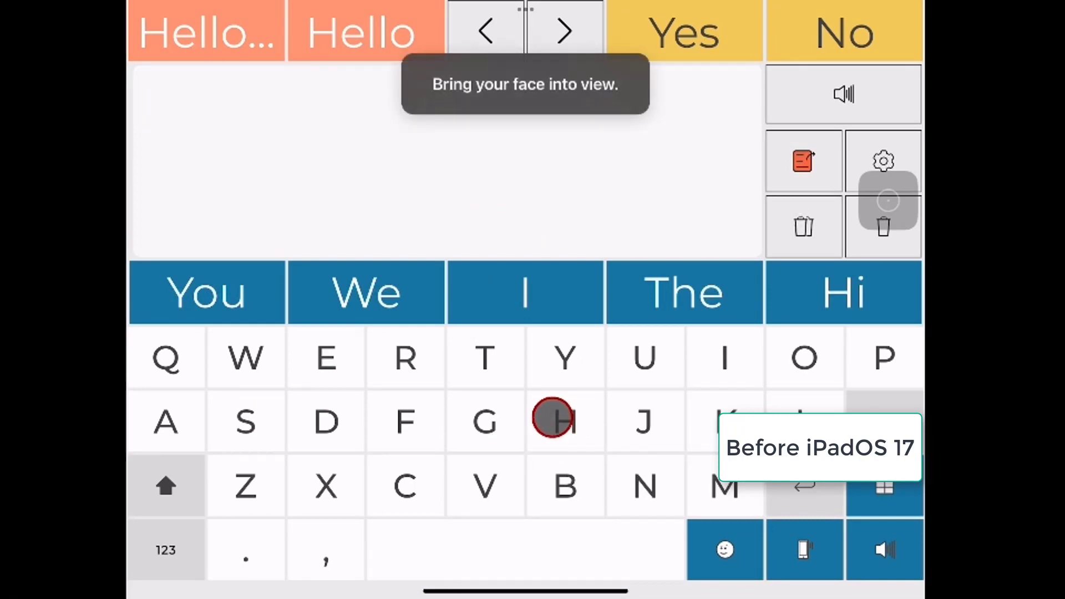
left_click(564, 421)
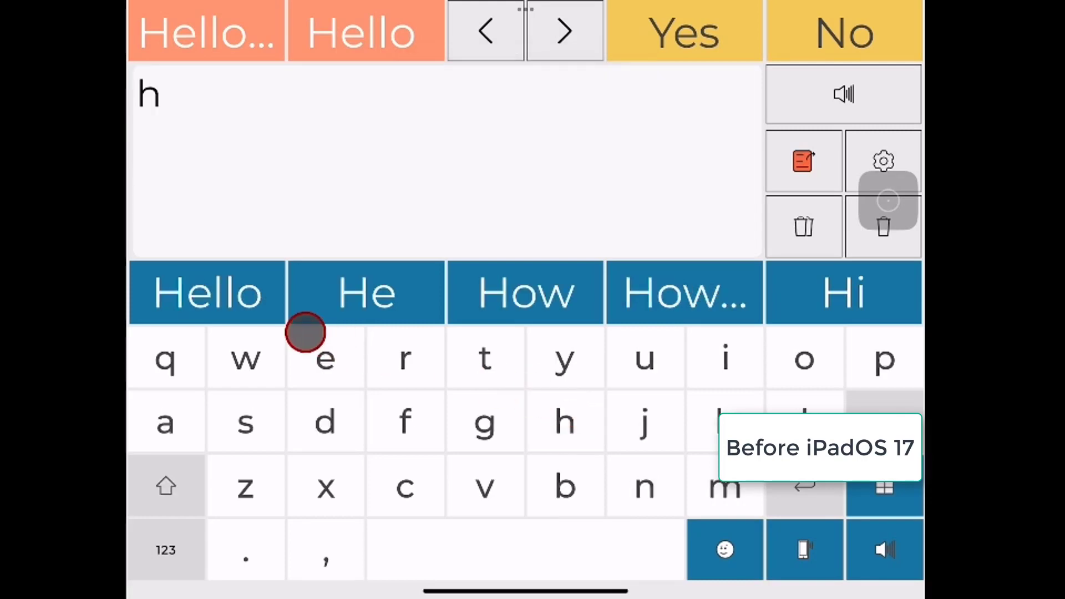
left_click(207, 292)
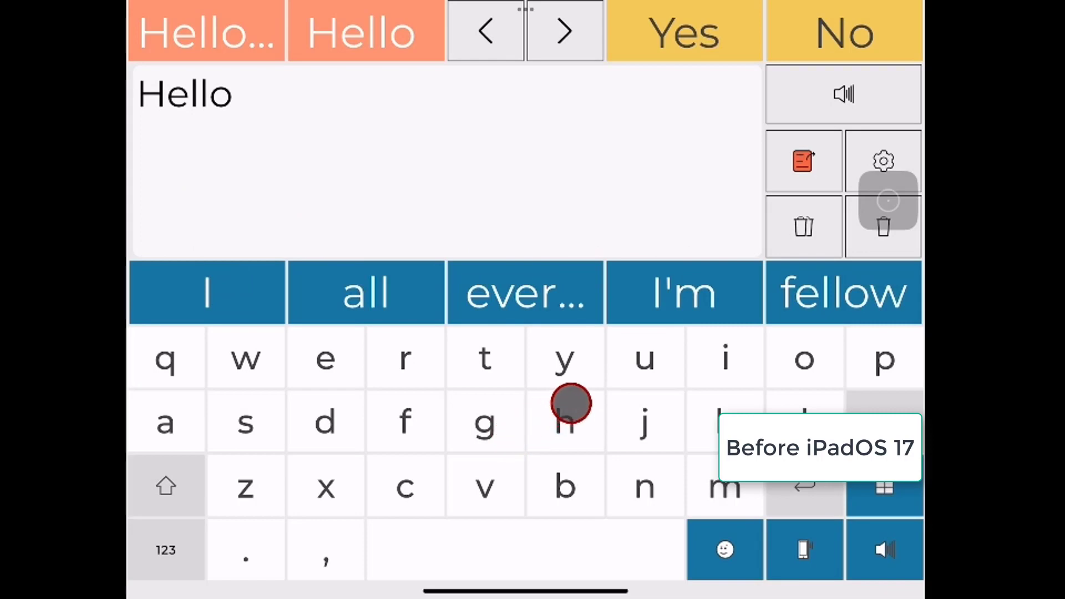
Step: Extend the message with the predicted words how, are and you
left_click(564, 421)
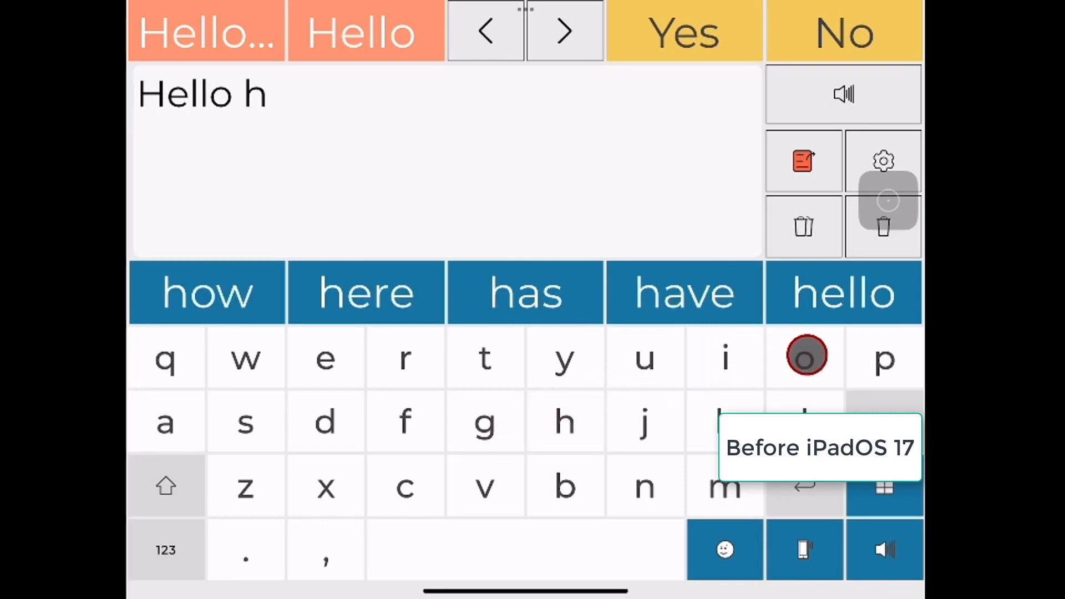
left_click(804, 359)
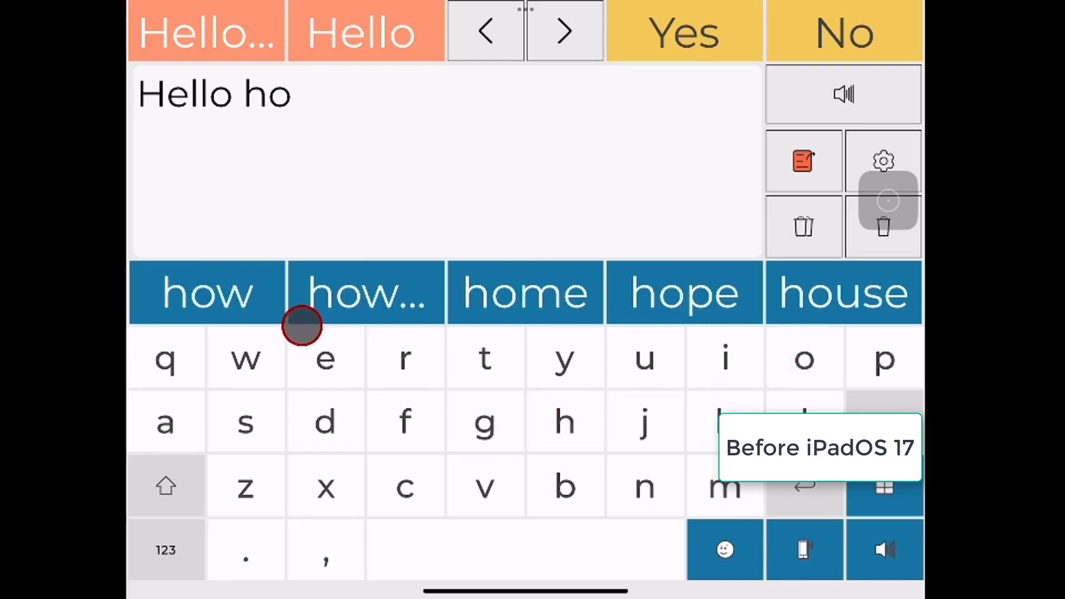
left_click(207, 293)
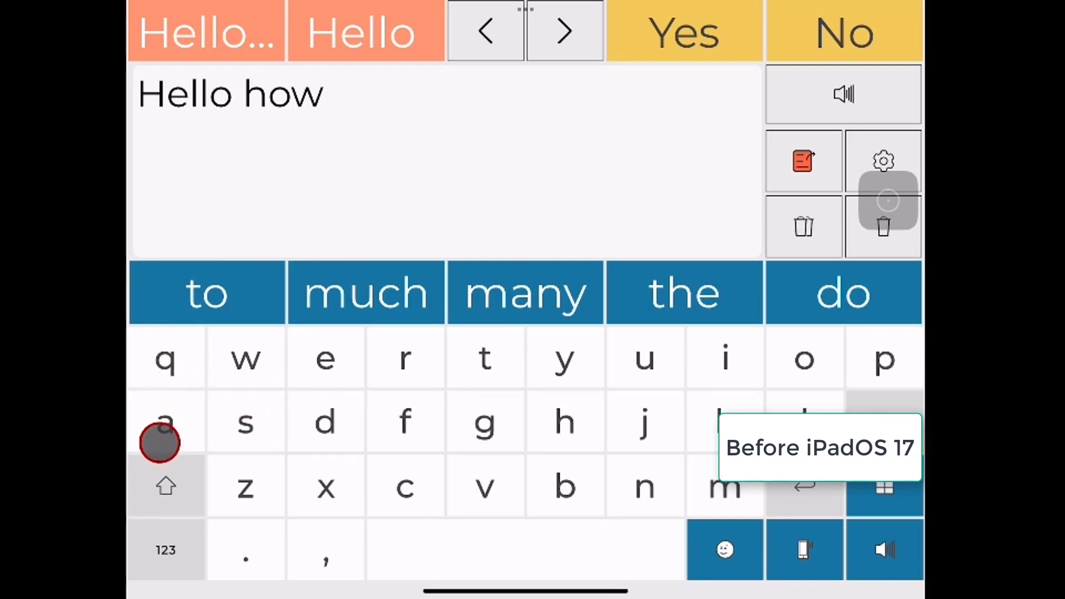
left_click(165, 422)
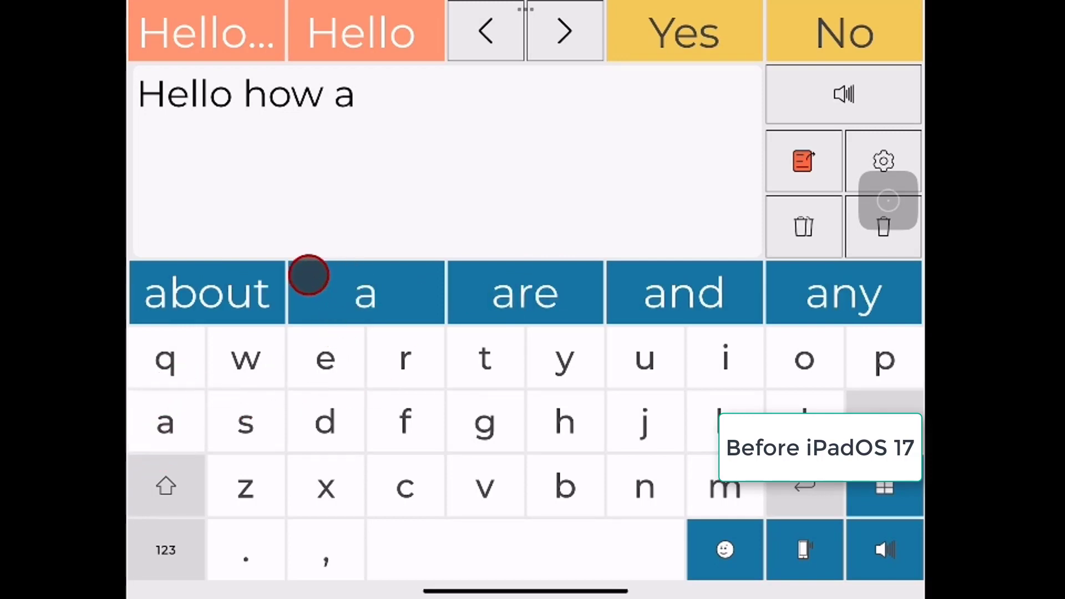
left_click(525, 292)
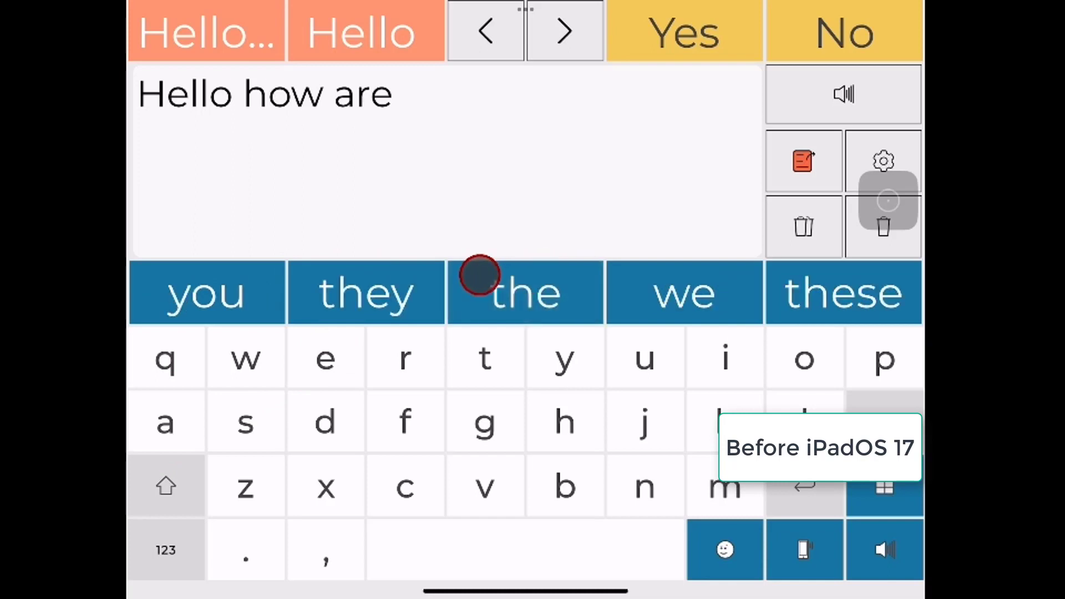
mouse_move(201, 310)
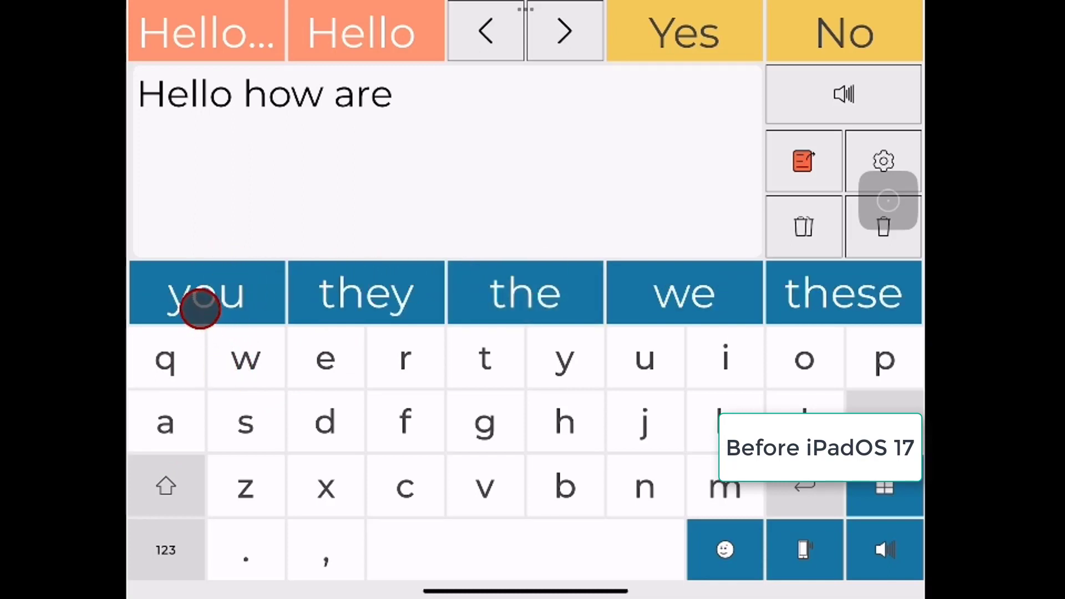
left_click(206, 293)
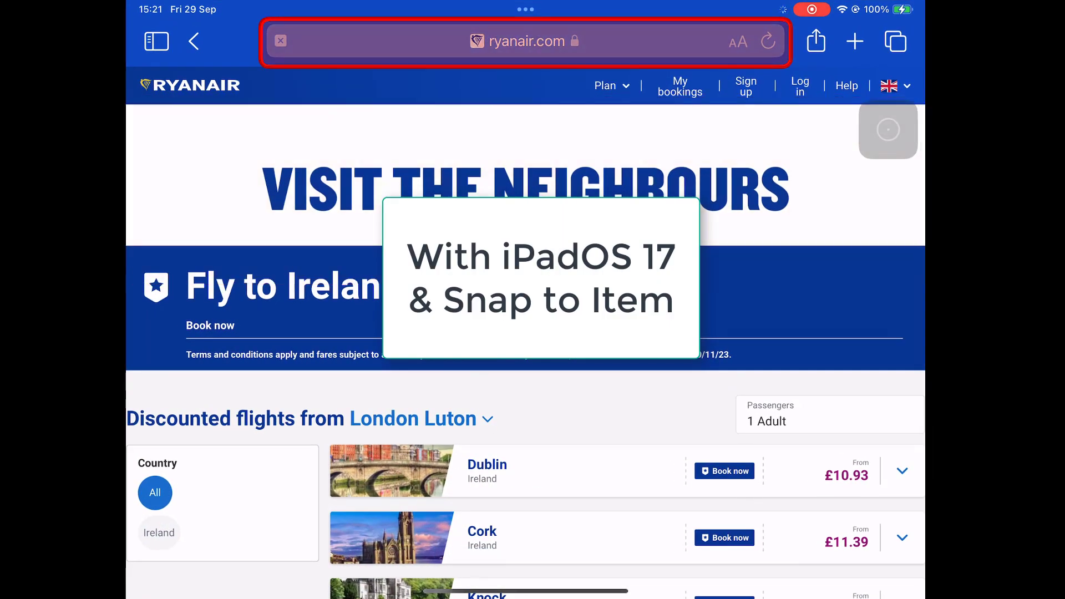
Step: Load amazon.co.uk, run Continuous Vertical Scroll down the page, then stop it
left_click(523, 41)
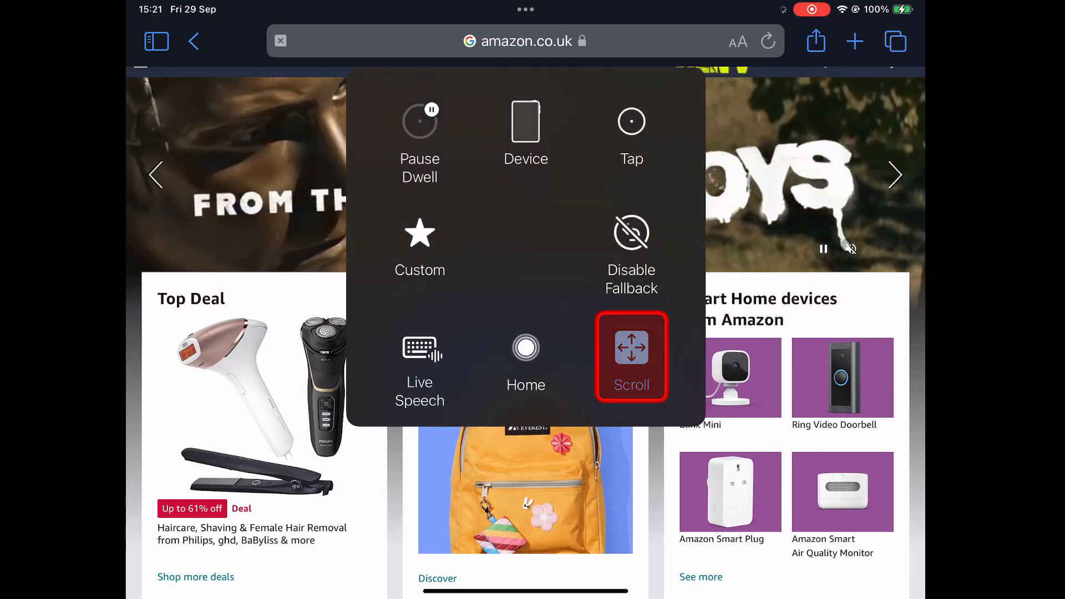
left_click(630, 356)
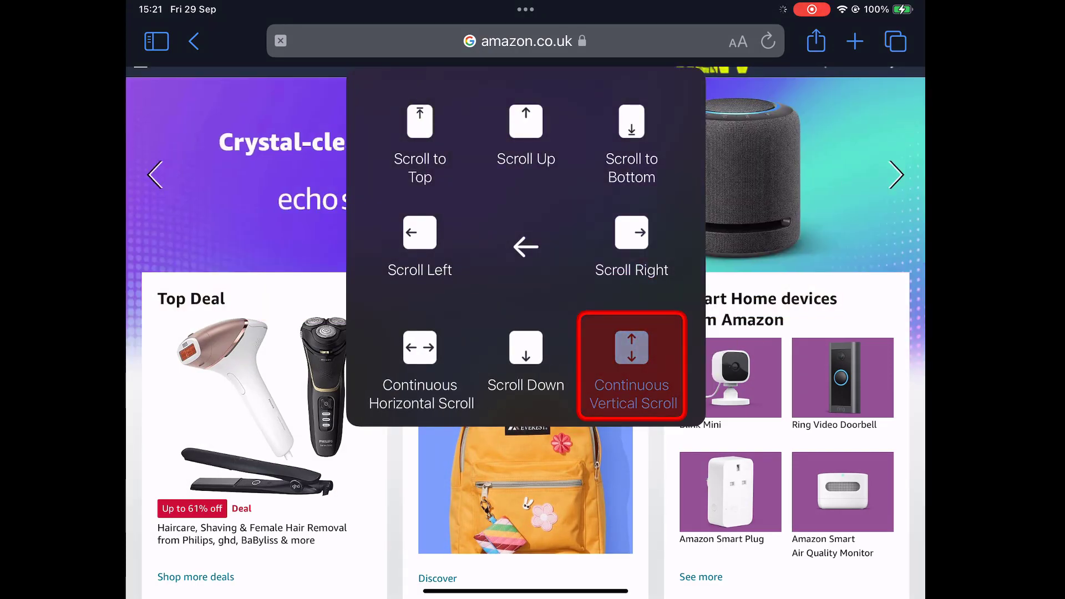
left_click(631, 364)
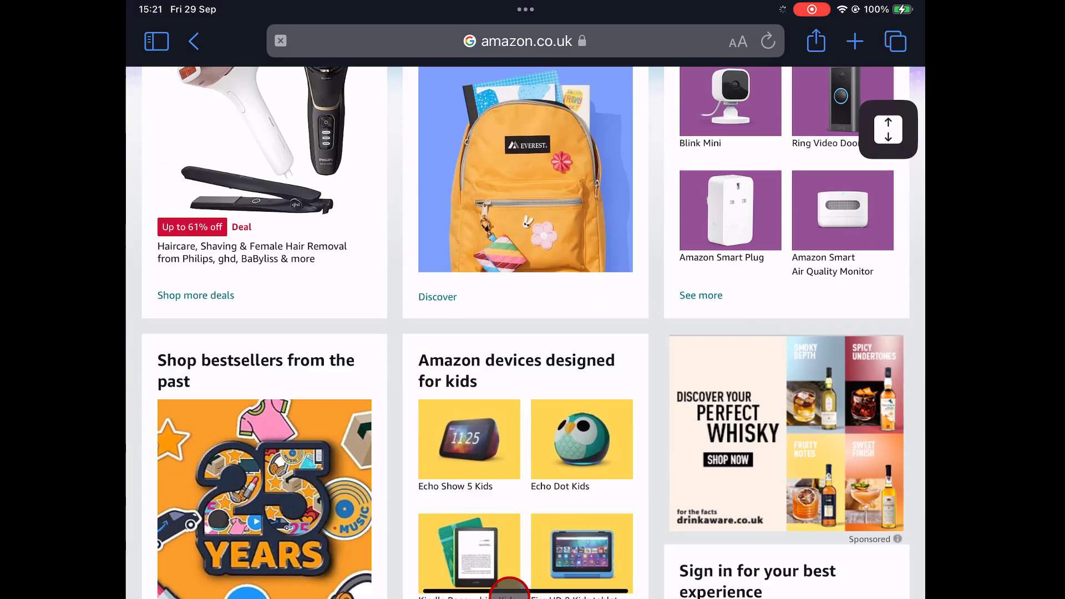
scroll("down", 3)
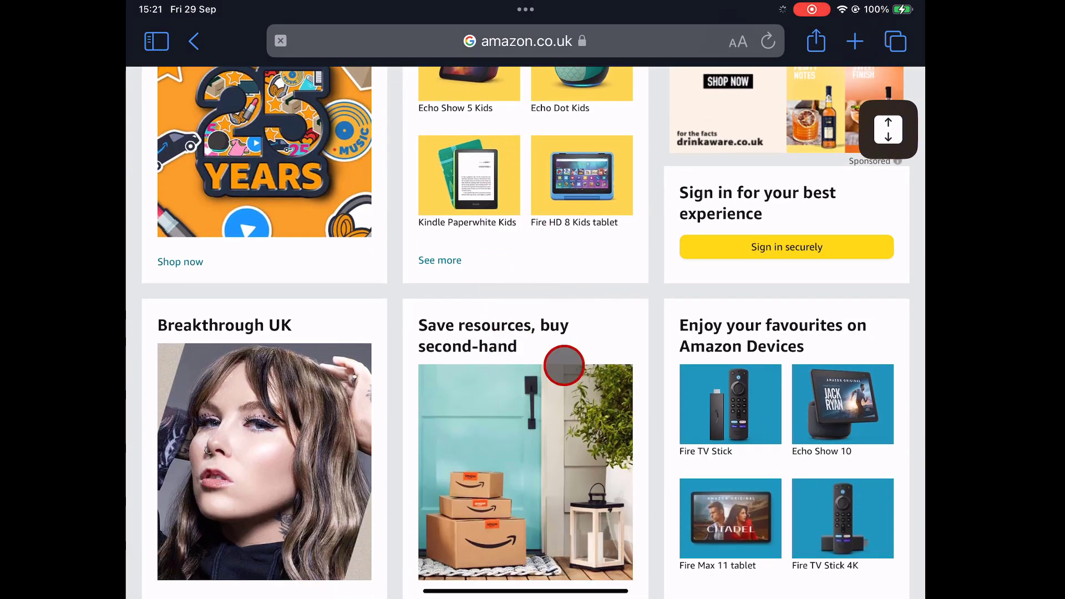
left_click(522, 41)
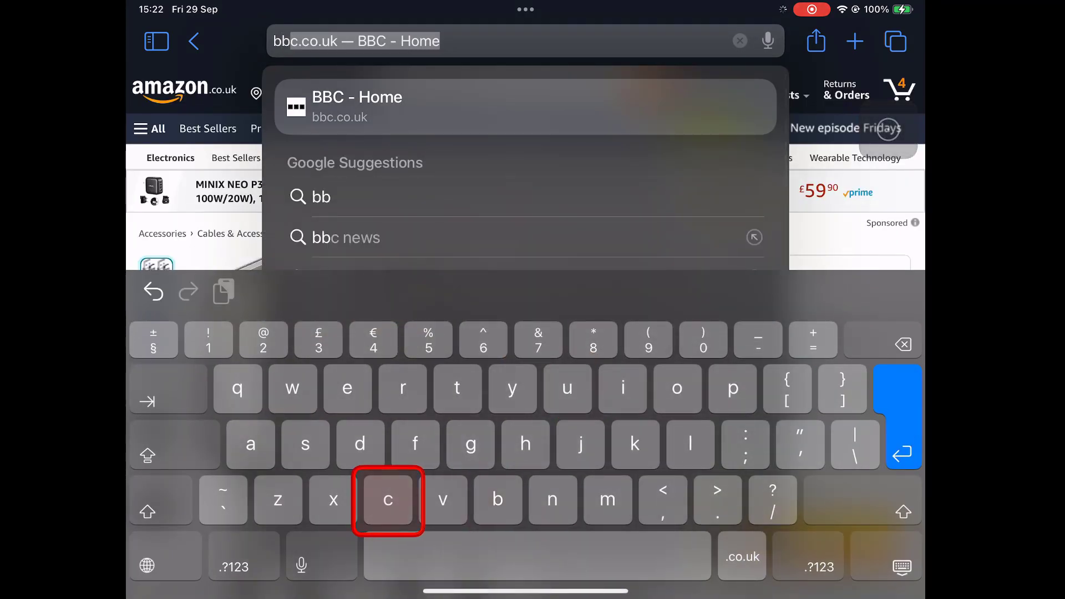
Step: From BBC Home open the October warm spell story, scroll down a page, then go Home
left_click(388, 499)
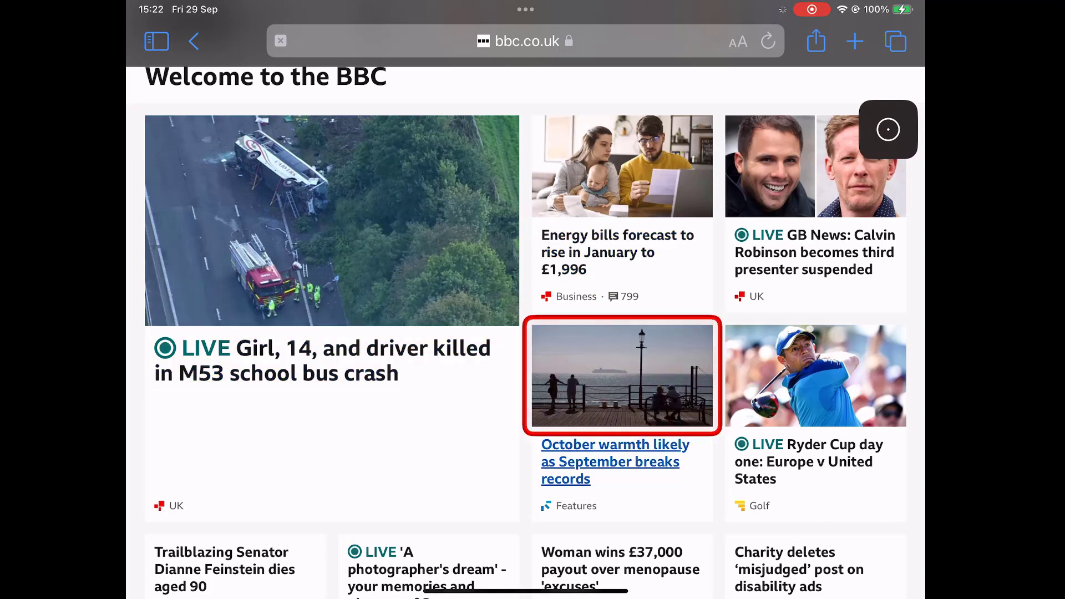
left_click(613, 461)
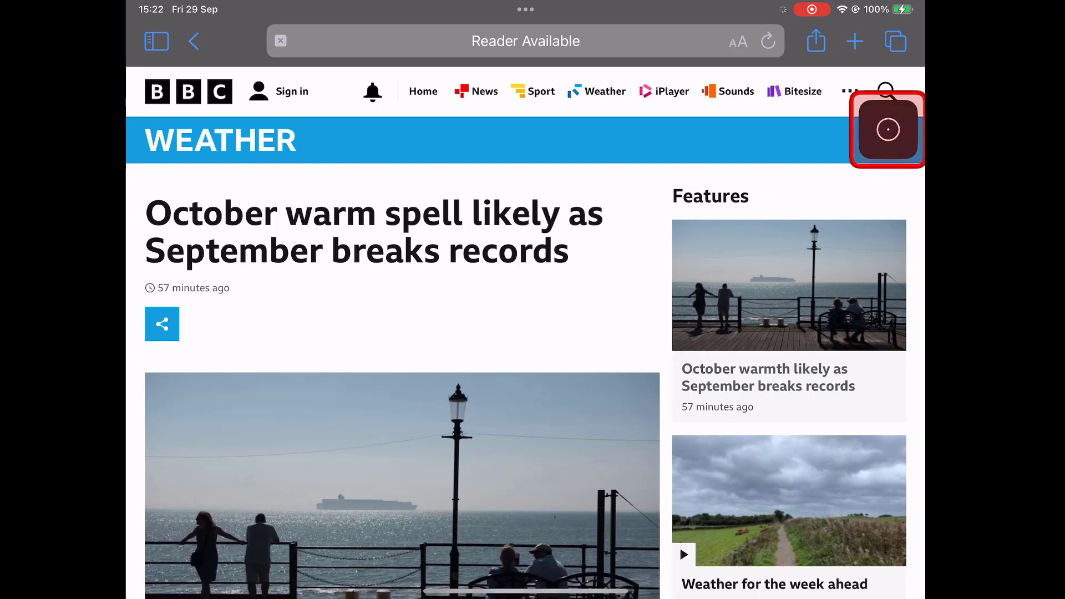
left_click(886, 129)
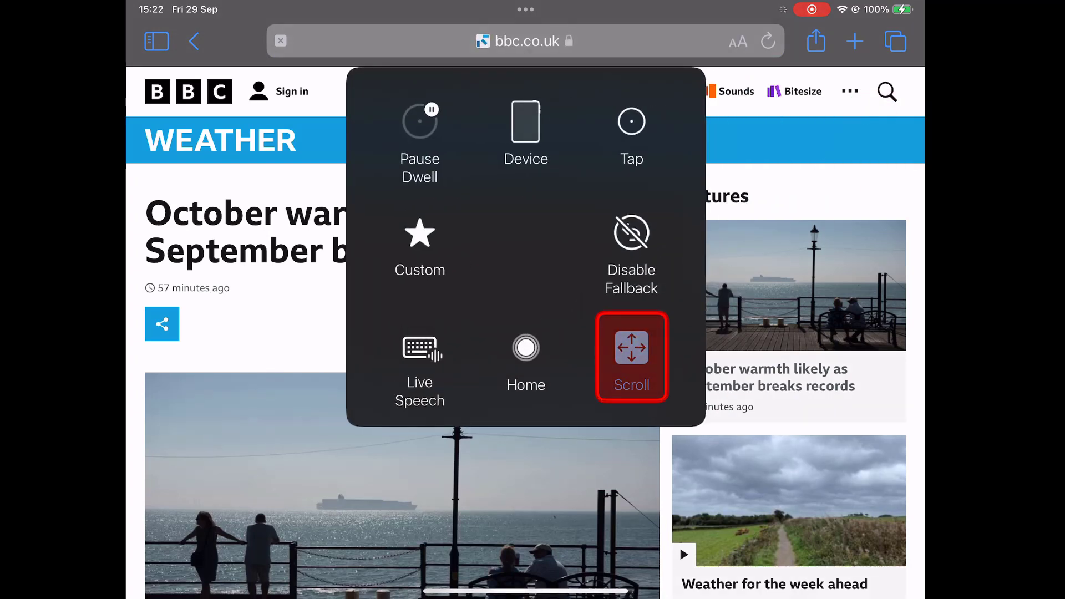
left_click(630, 356)
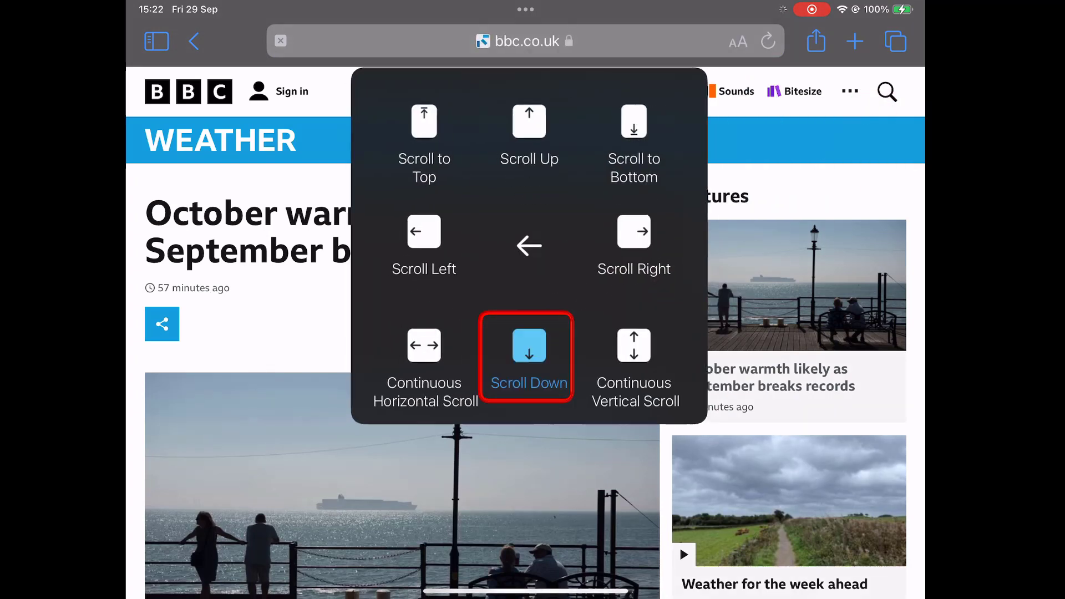
left_click(528, 356)
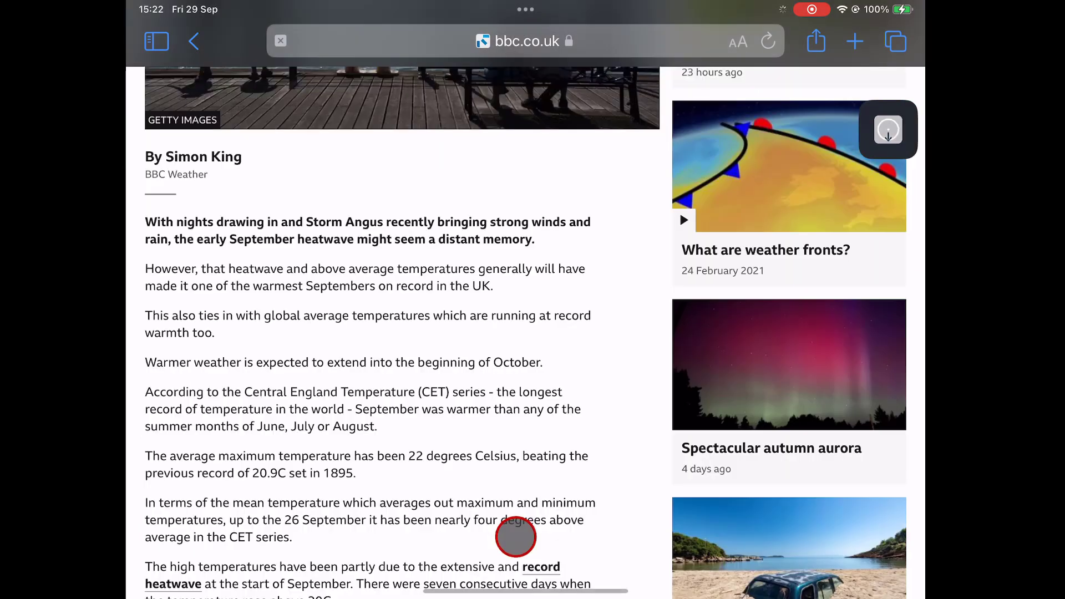
left_click(788, 165)
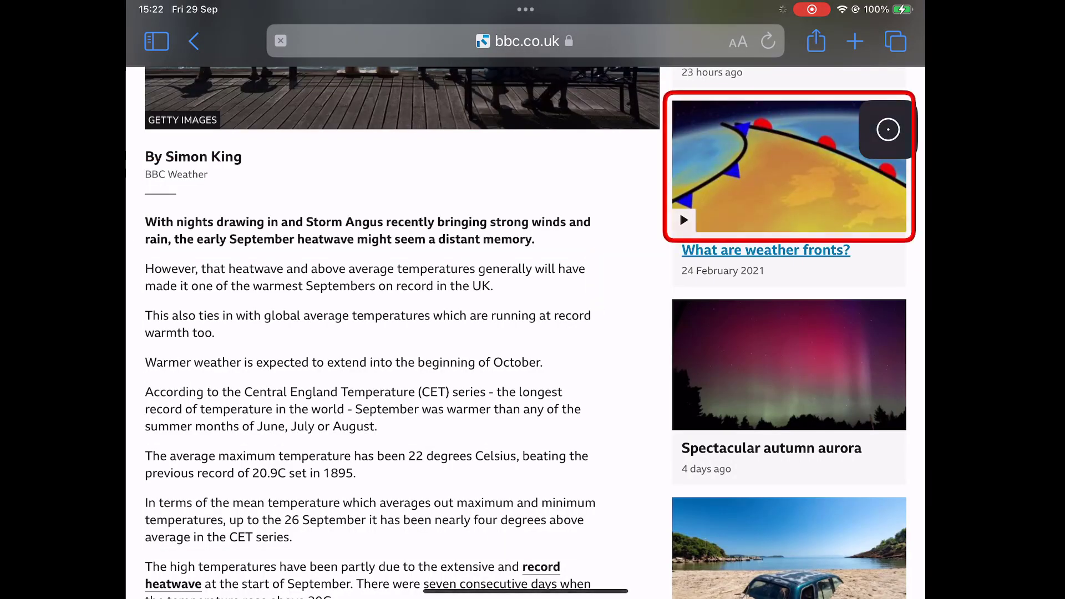
left_click(887, 129)
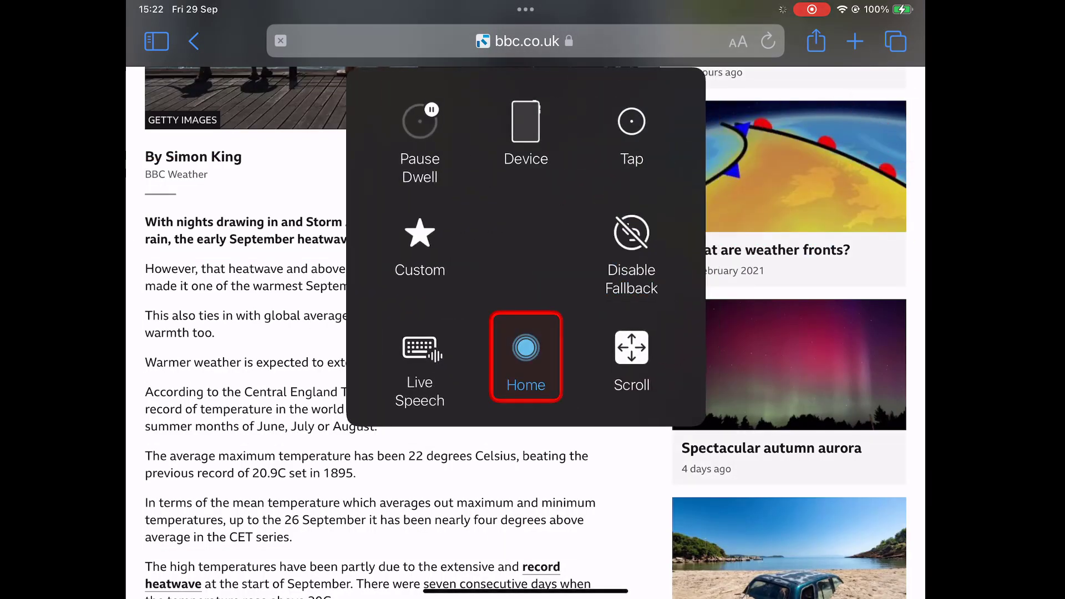
Step: Play white's opening moves c2-c4 and f2-f4 on the chessboard
left_click(524, 356)
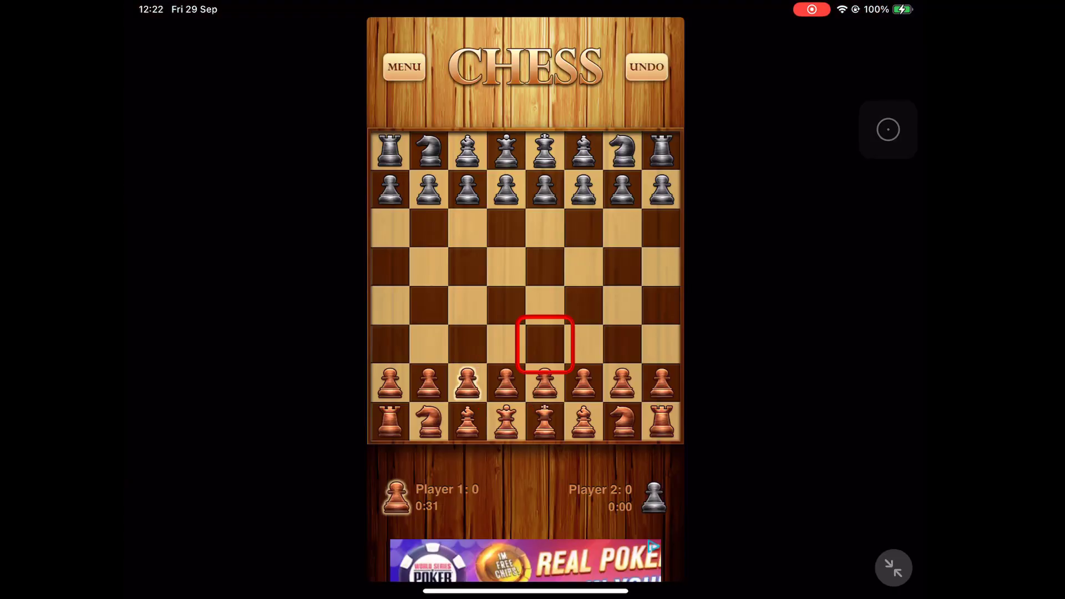
left_click(467, 383)
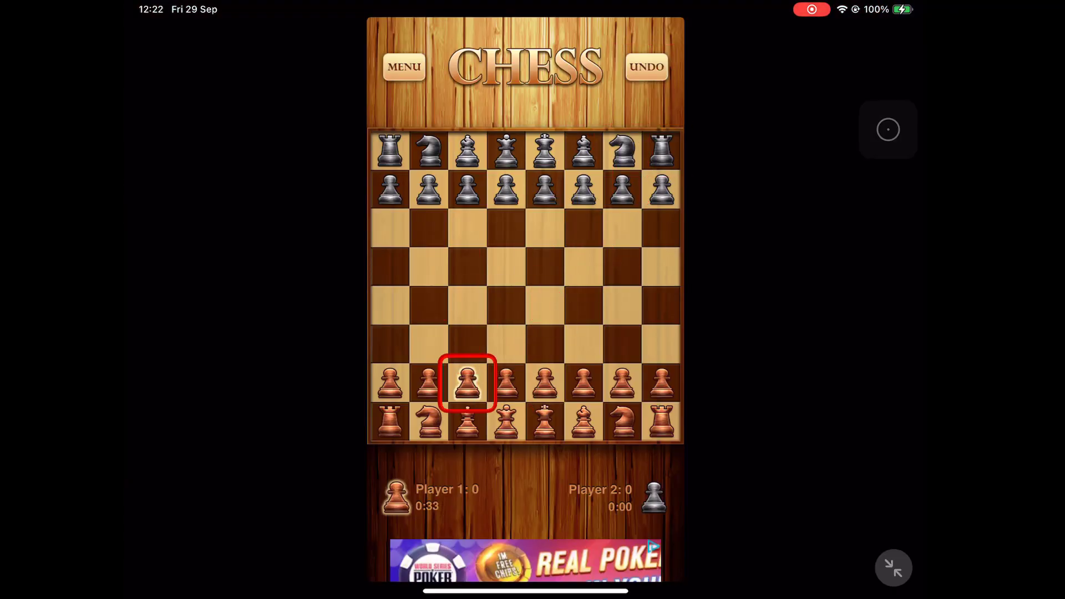
left_click(467, 343)
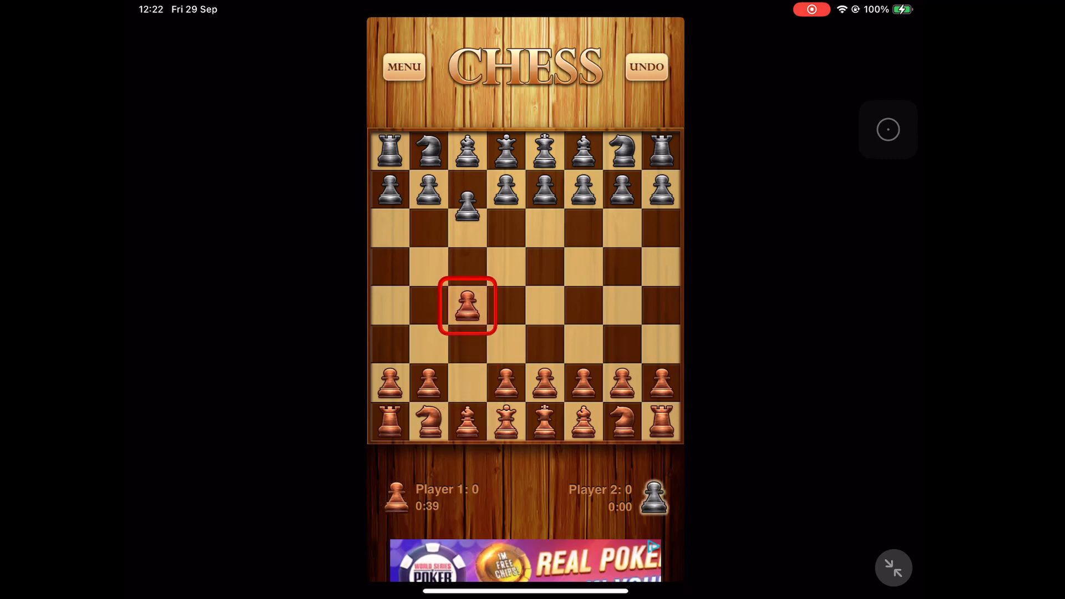
left_click(582, 385)
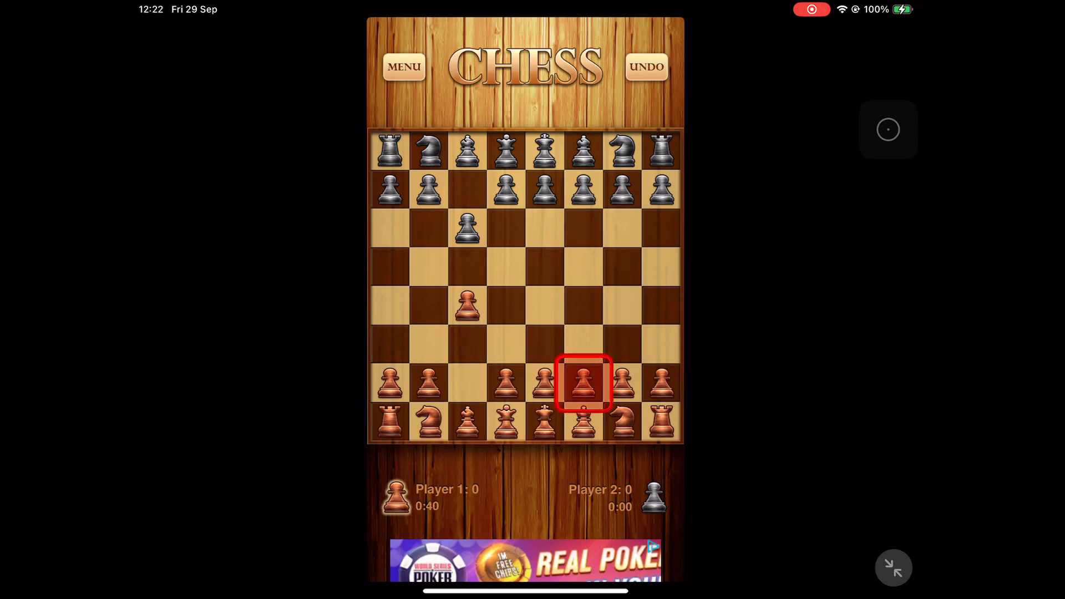
left_click(582, 306)
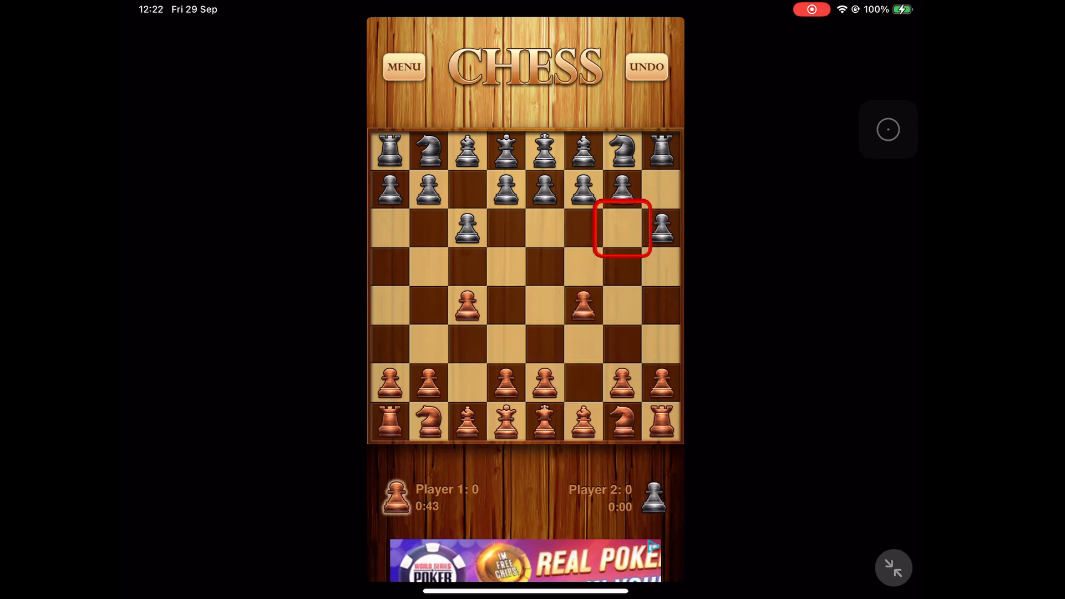
left_click(543, 382)
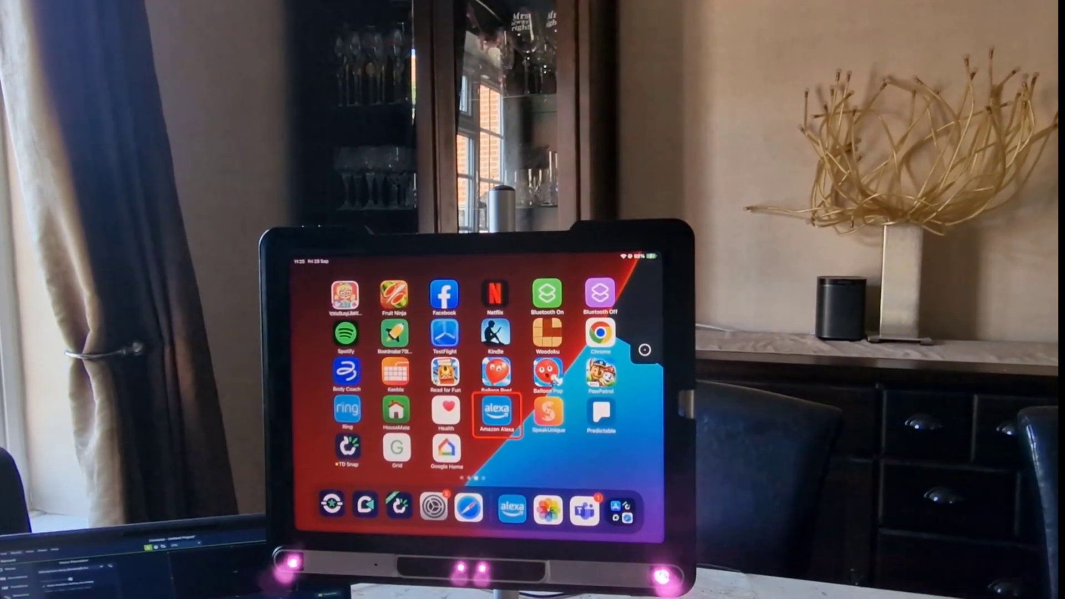
Step: Switch on the Dining room lamp favourite in Alexa, then go Home via AssistiveTouch
left_click(495, 412)
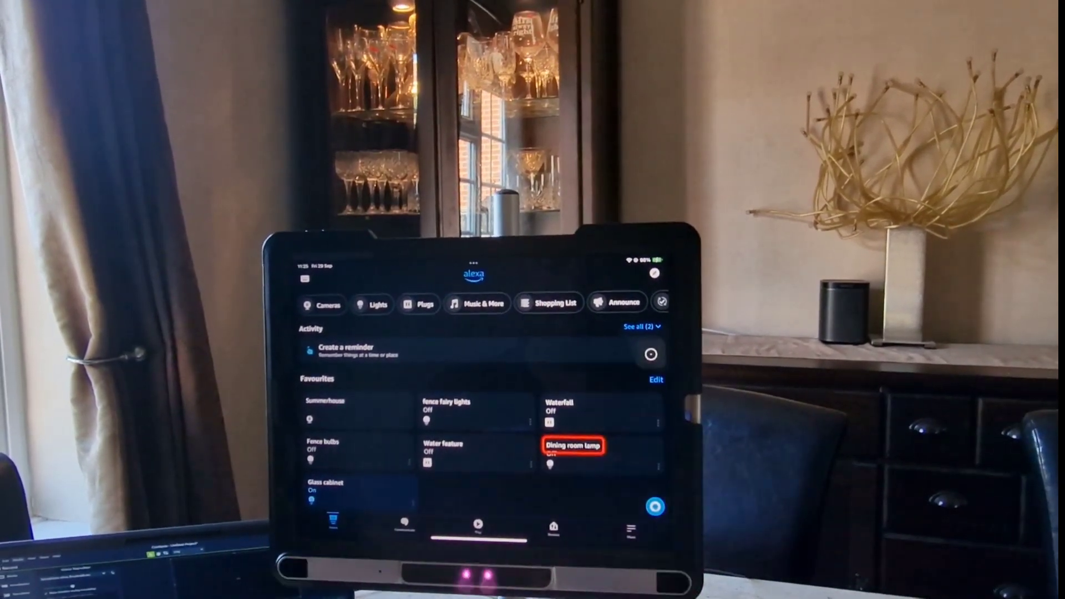
left_click(573, 451)
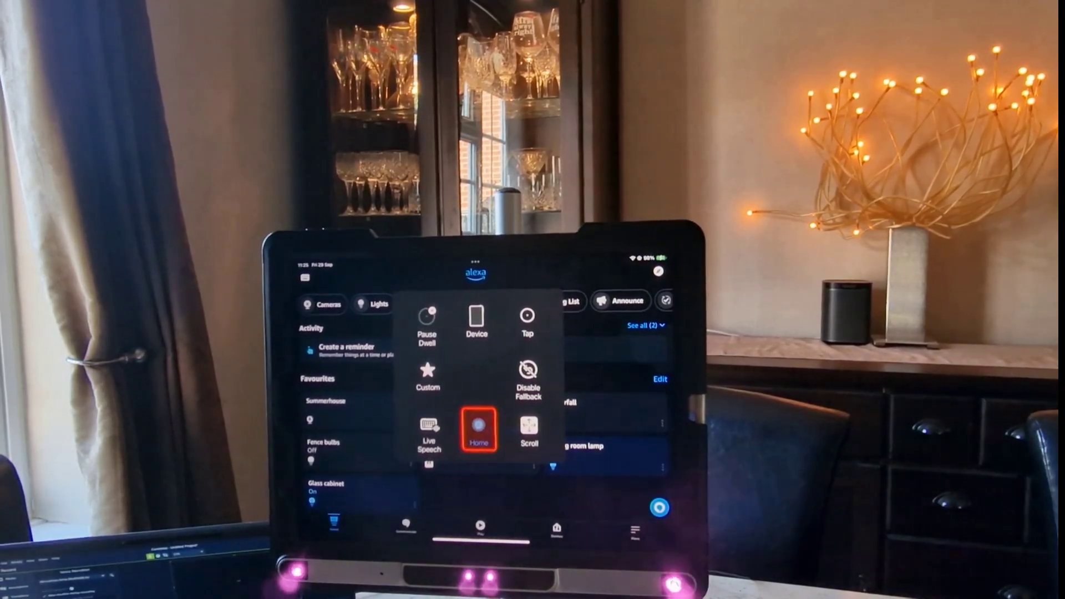
left_click(480, 431)
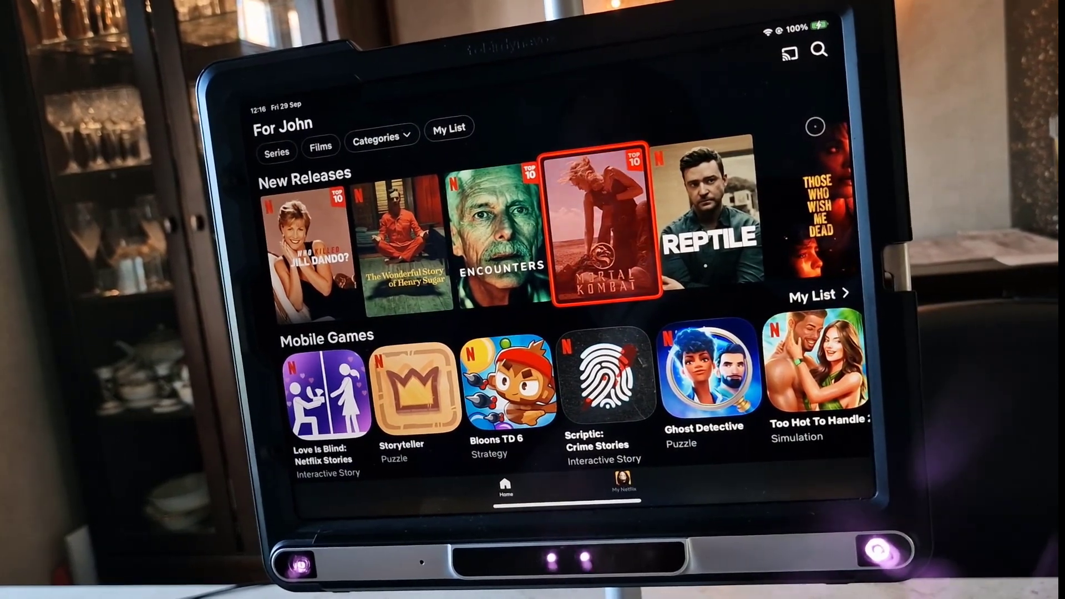
Step: Play Mortal Kombat from New Releases, then bring up the AssistiveTouch menu
left_click(601, 227)
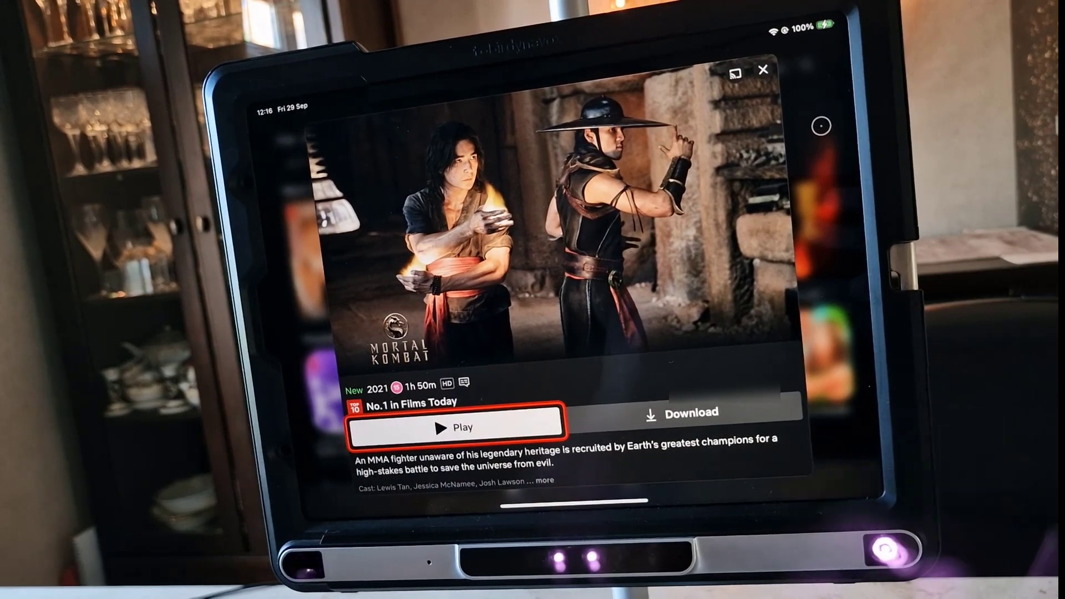
left_click(455, 427)
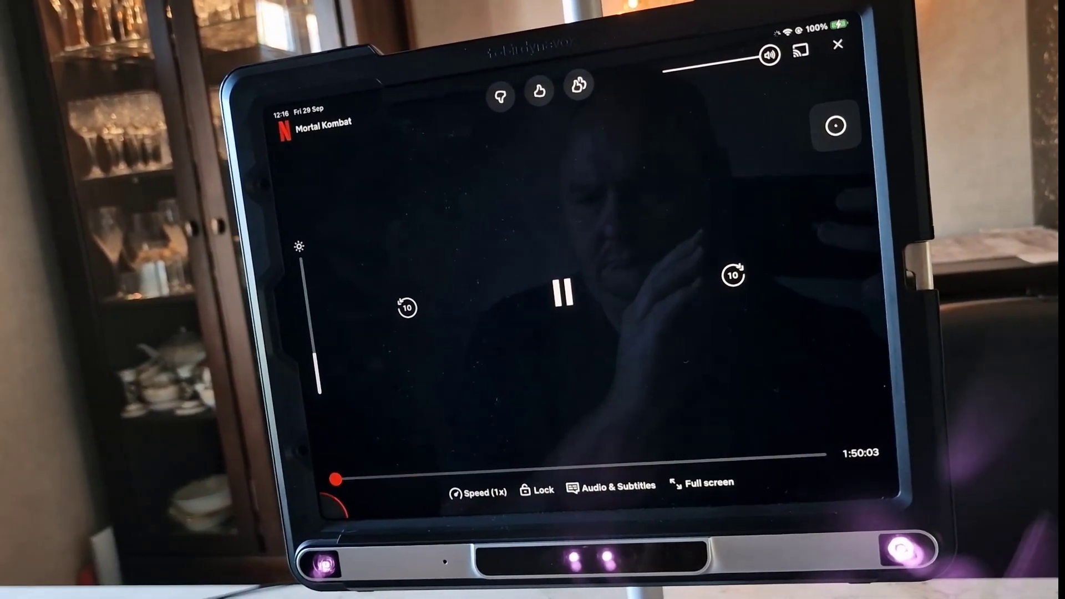
left_click(836, 125)
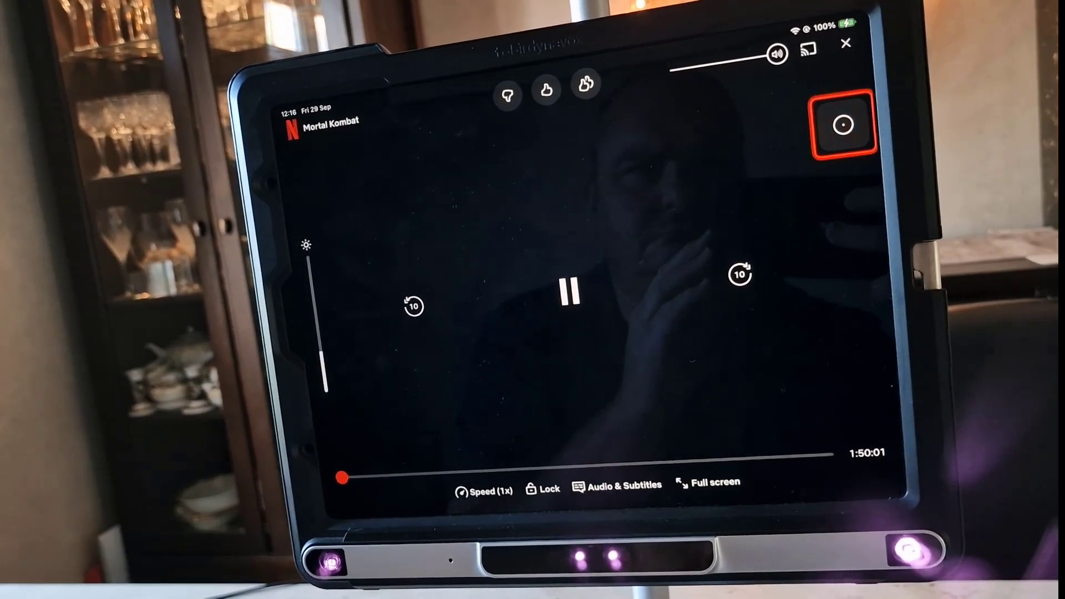
left_click(842, 127)
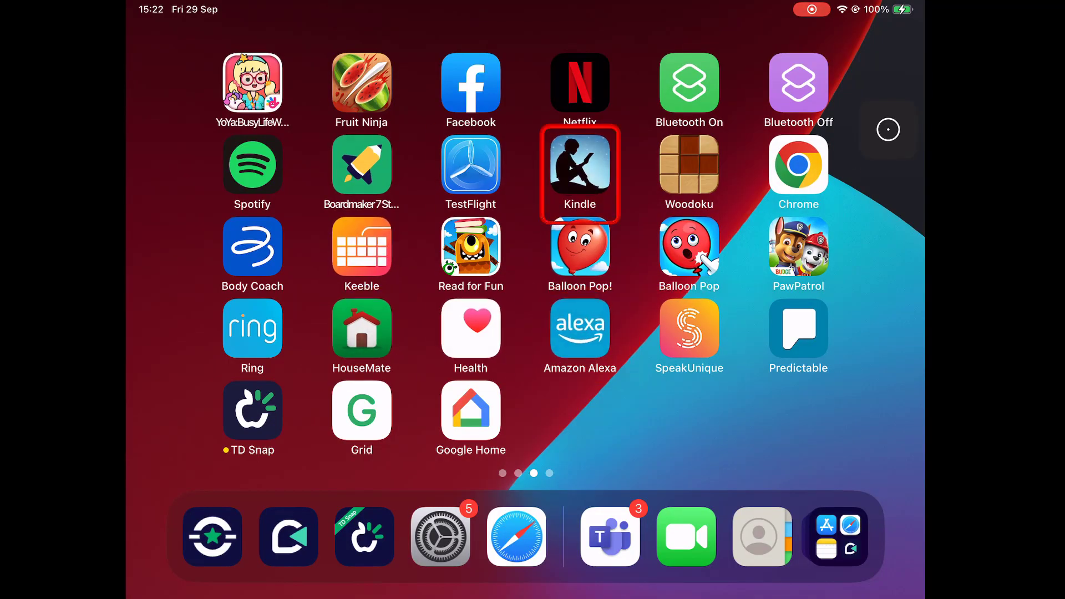
Step: Launch HouseMate and bring up its TV remote controls
left_click(362, 325)
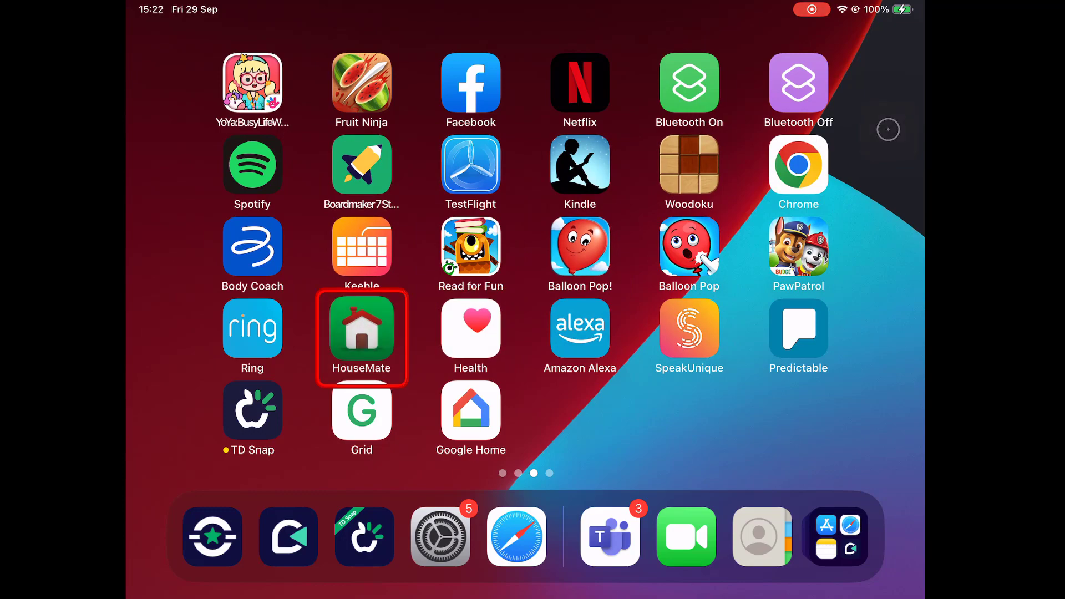
left_click(362, 332)
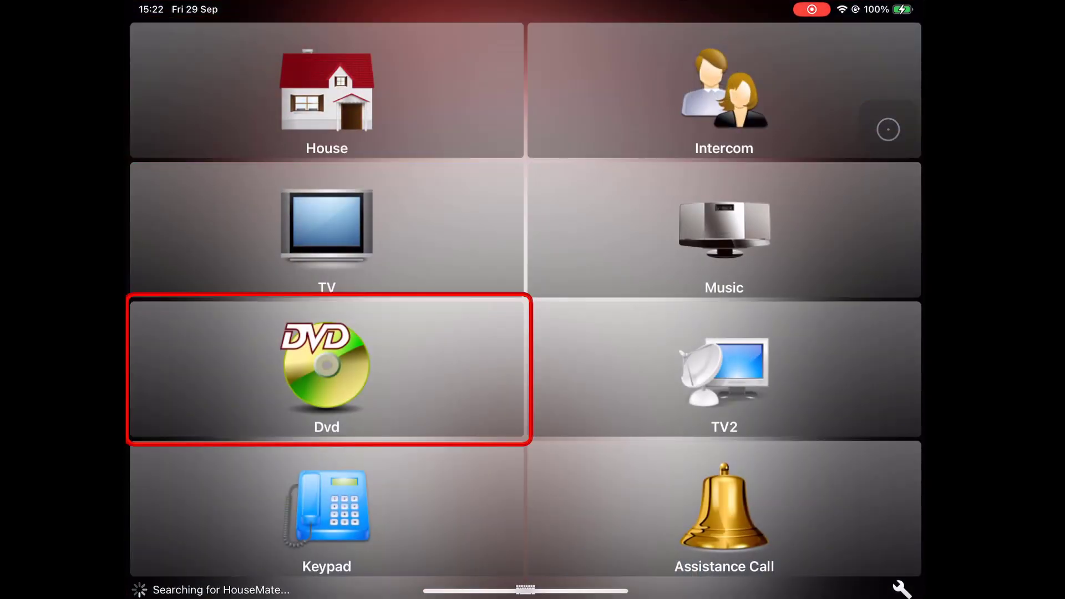
left_click(326, 230)
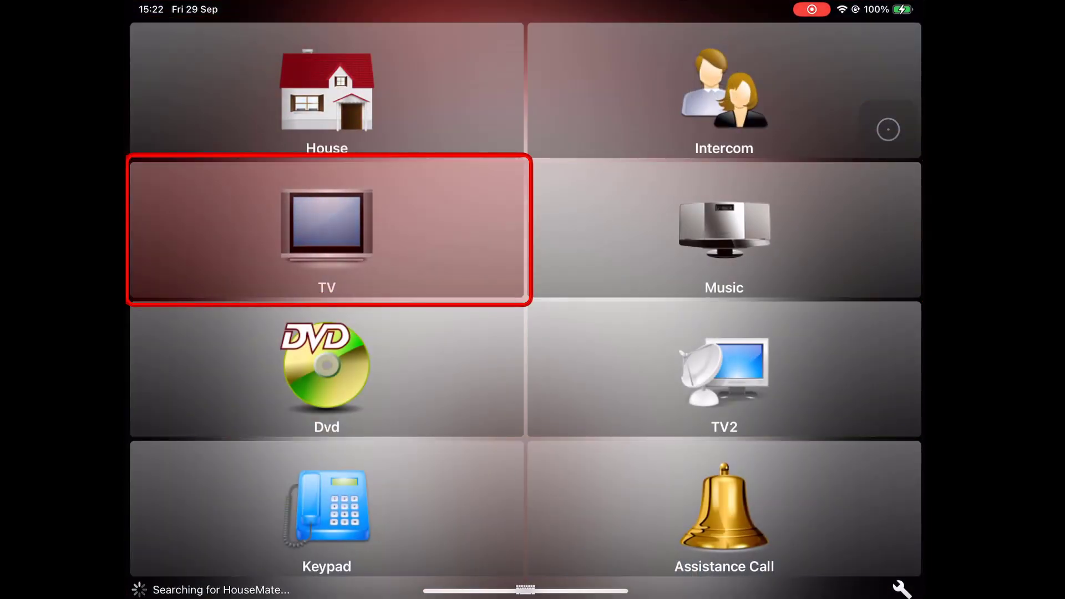
left_click(326, 230)
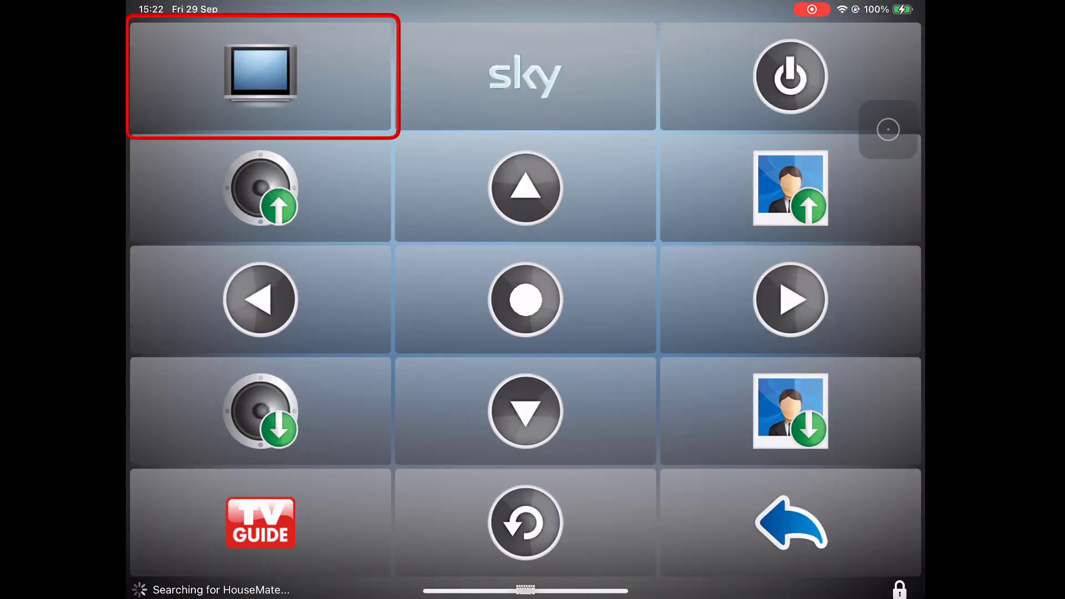
Step: Send a channel-up command to the TV and go back to the main room menu
left_click(790, 188)
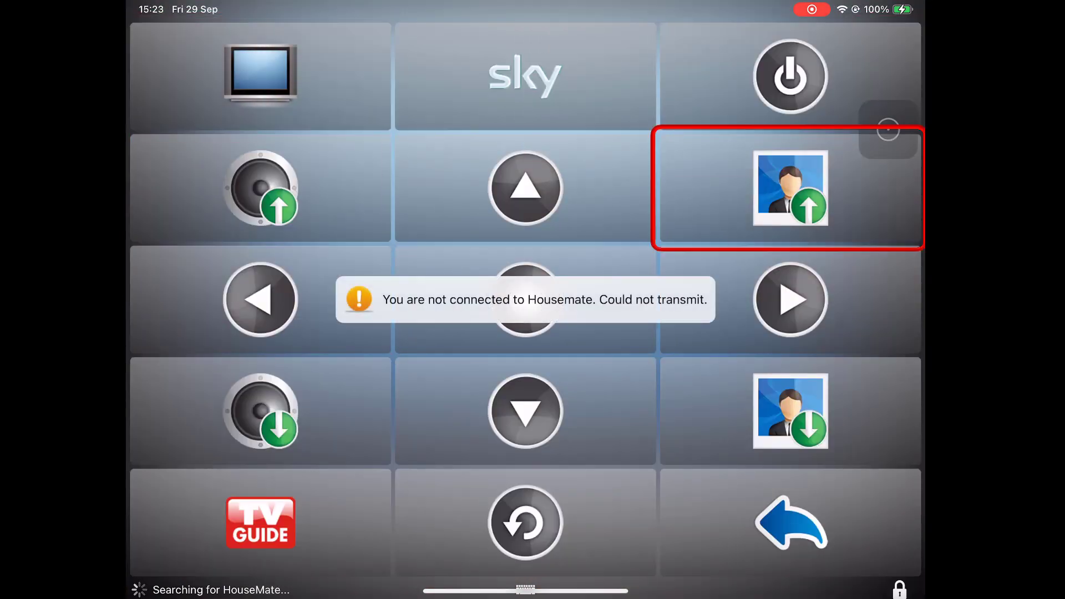
left_click(787, 522)
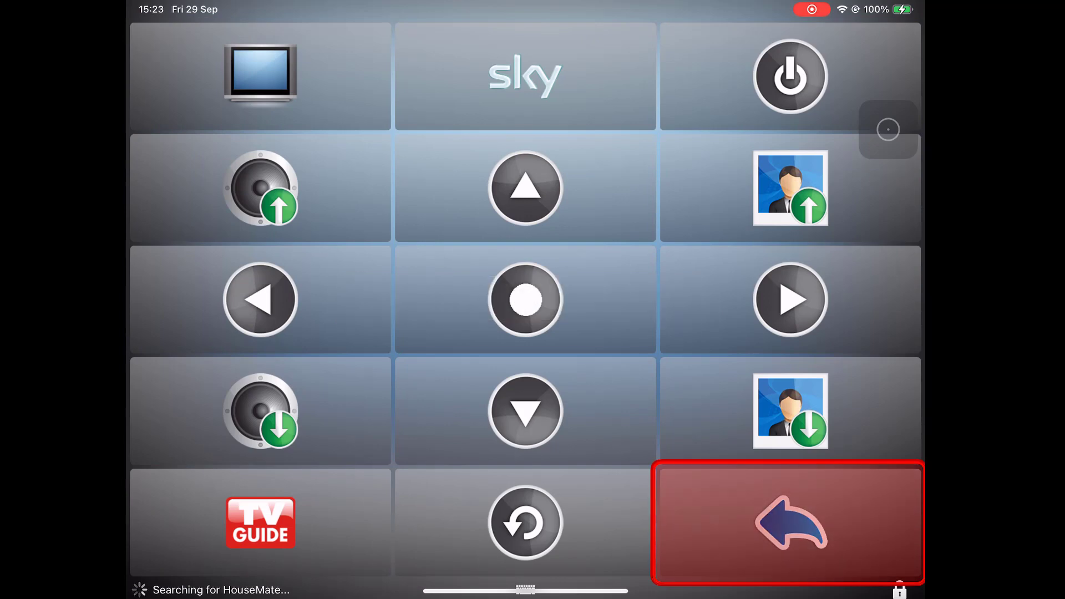
left_click(788, 523)
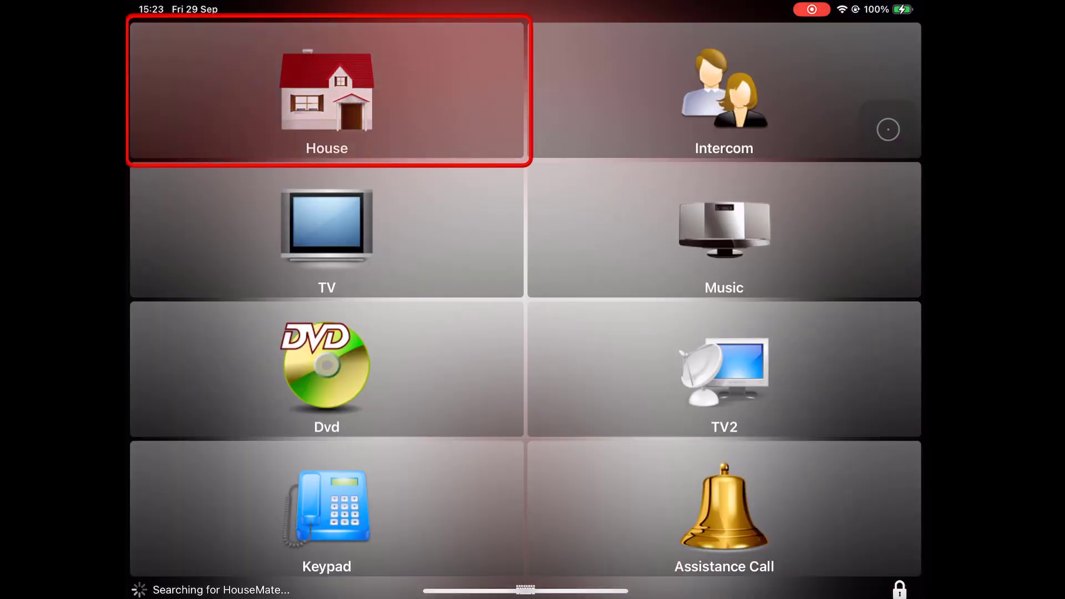
Step: Build the message "I want to go to the" from Grid word cells
left_click(326, 92)
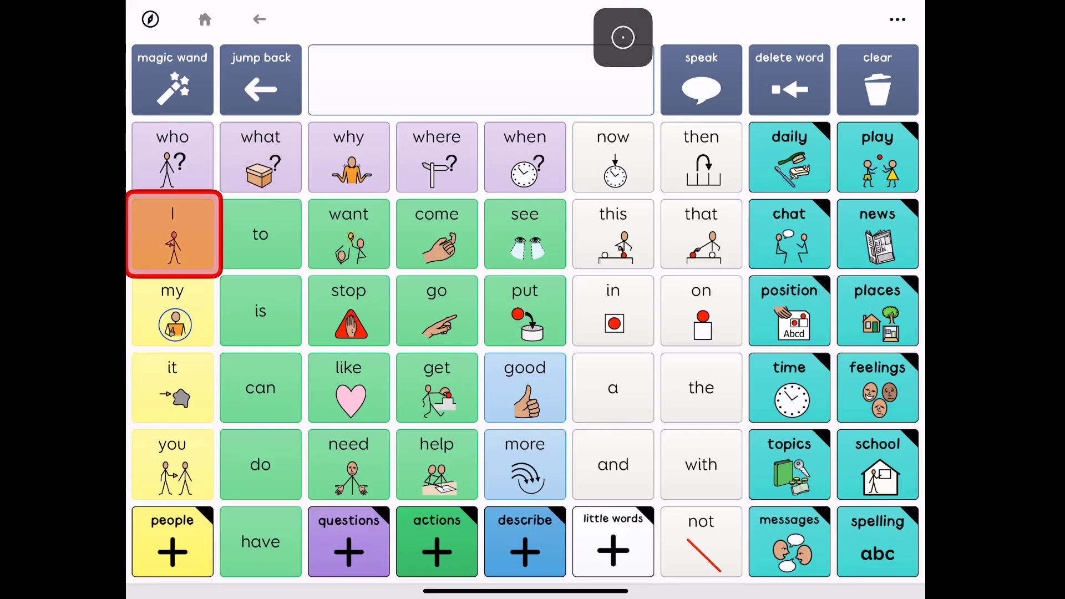
left_click(349, 234)
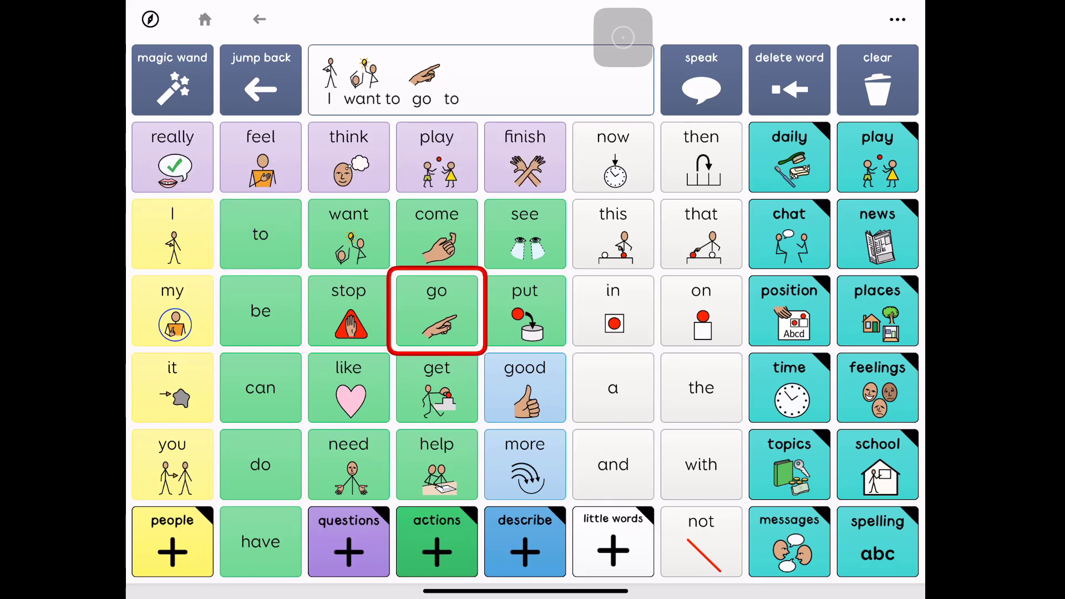
left_click(699, 388)
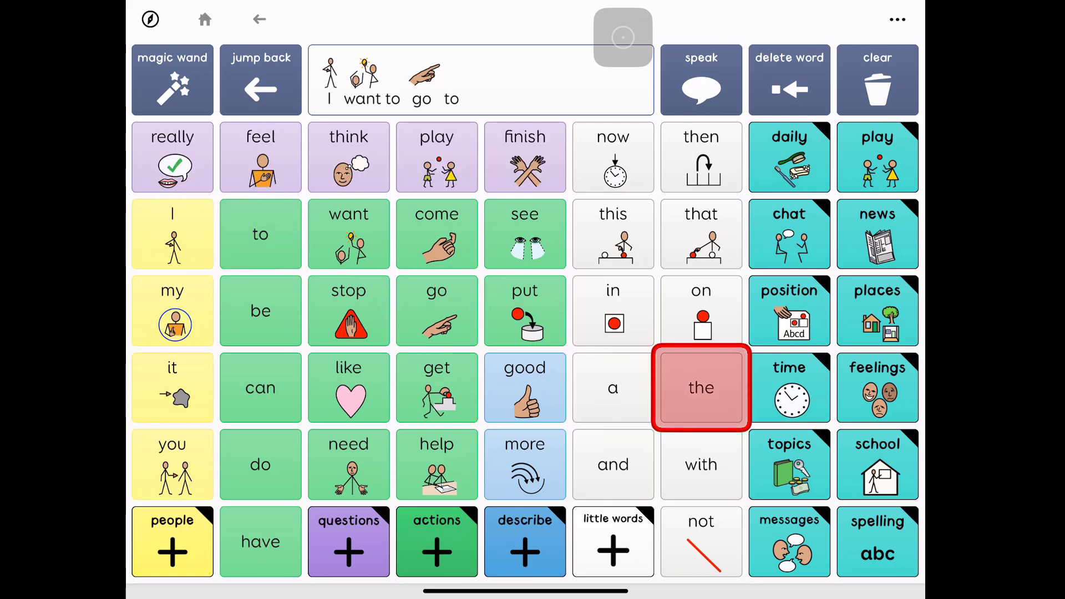
left_click(700, 388)
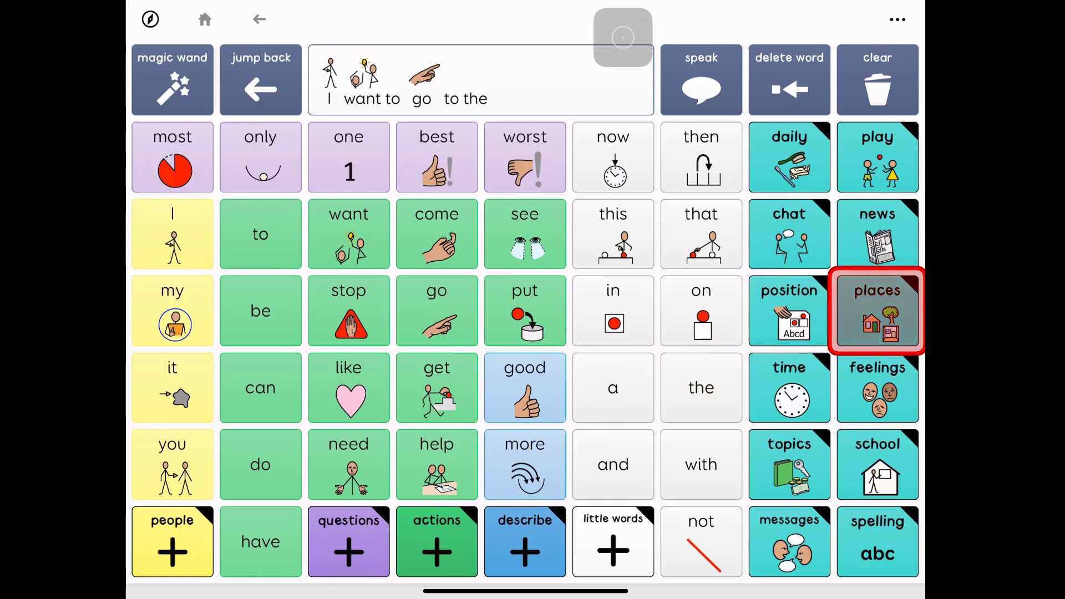
Step: Show the places word page, then return to the iPad home screen
left_click(876, 310)
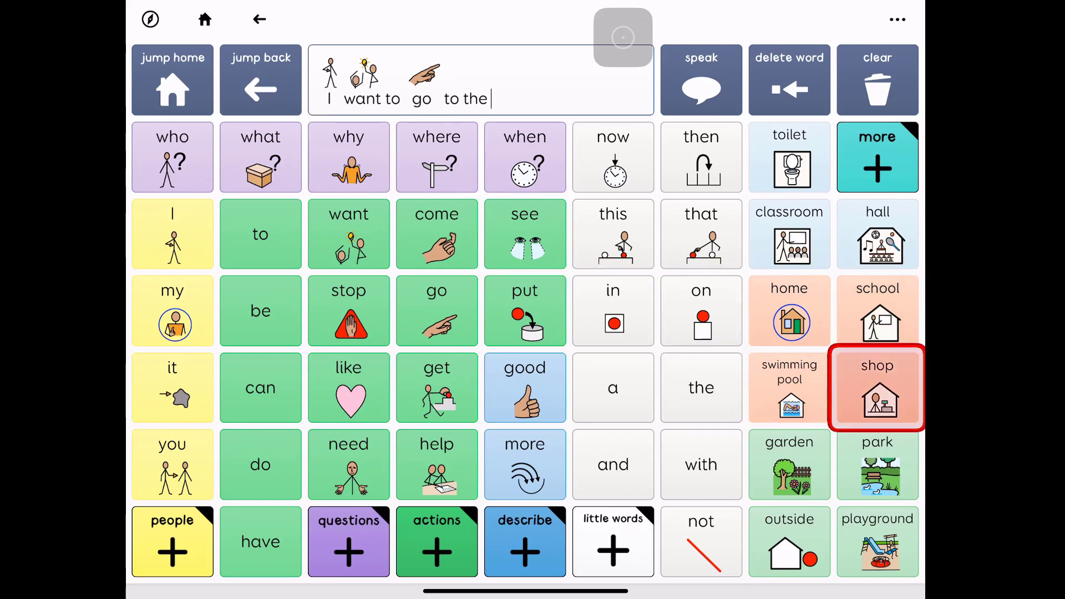
left_click(877, 387)
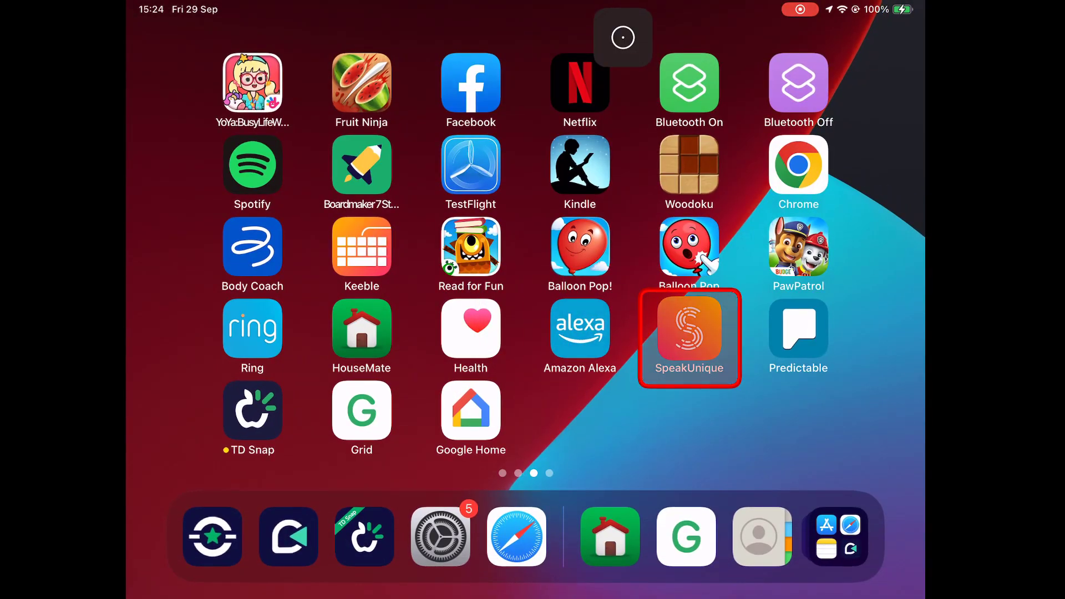
Step: Launch SpeakUnique and spell H, e, l, l on its on-screen keyboard
left_click(689, 332)
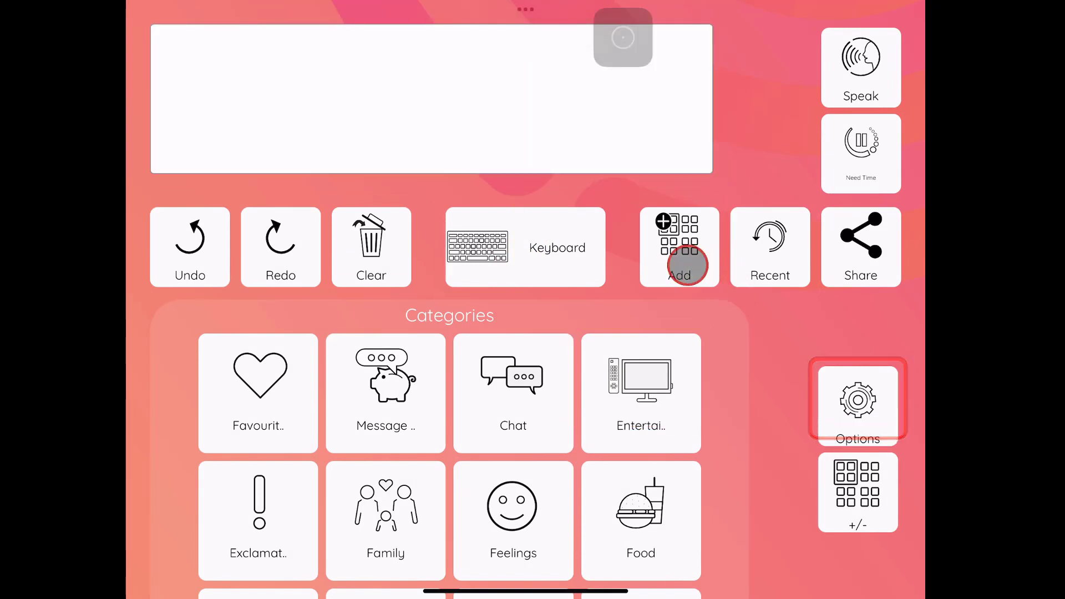
left_click(525, 246)
type("H")
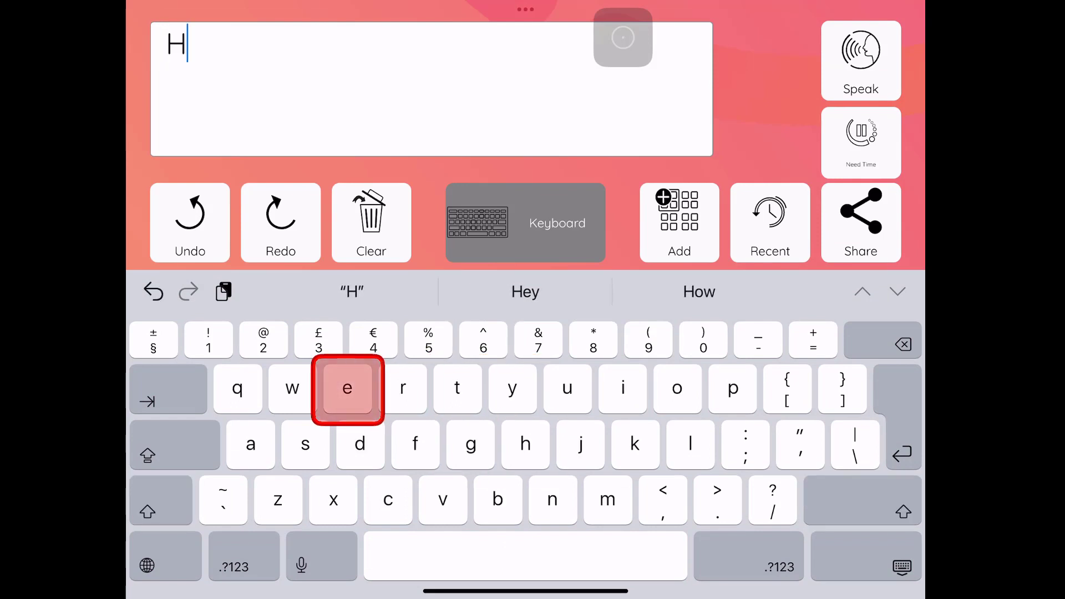
left_click(348, 388)
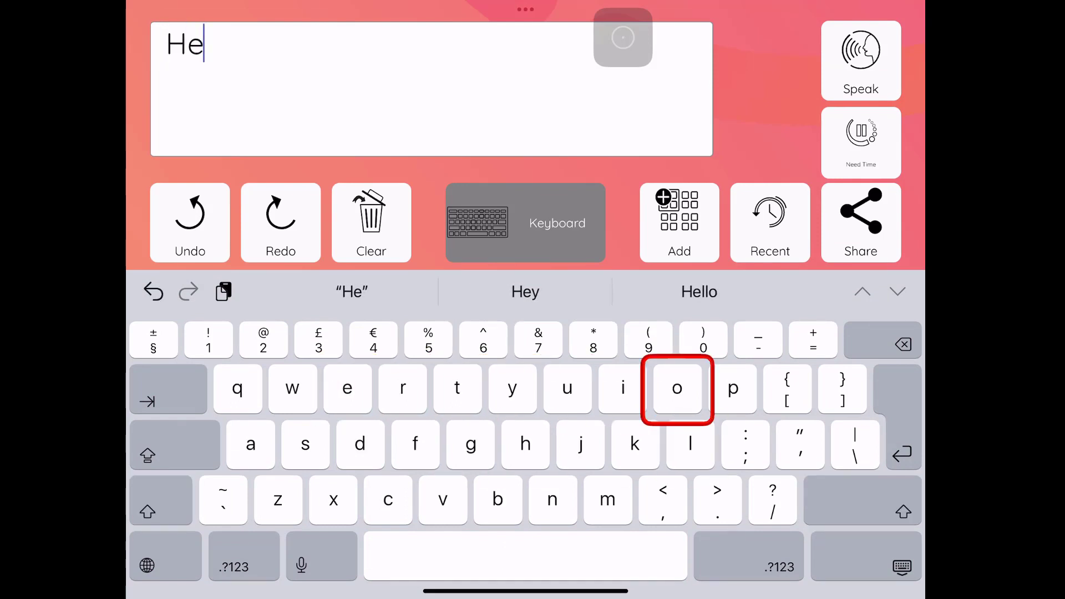
left_click(688, 445)
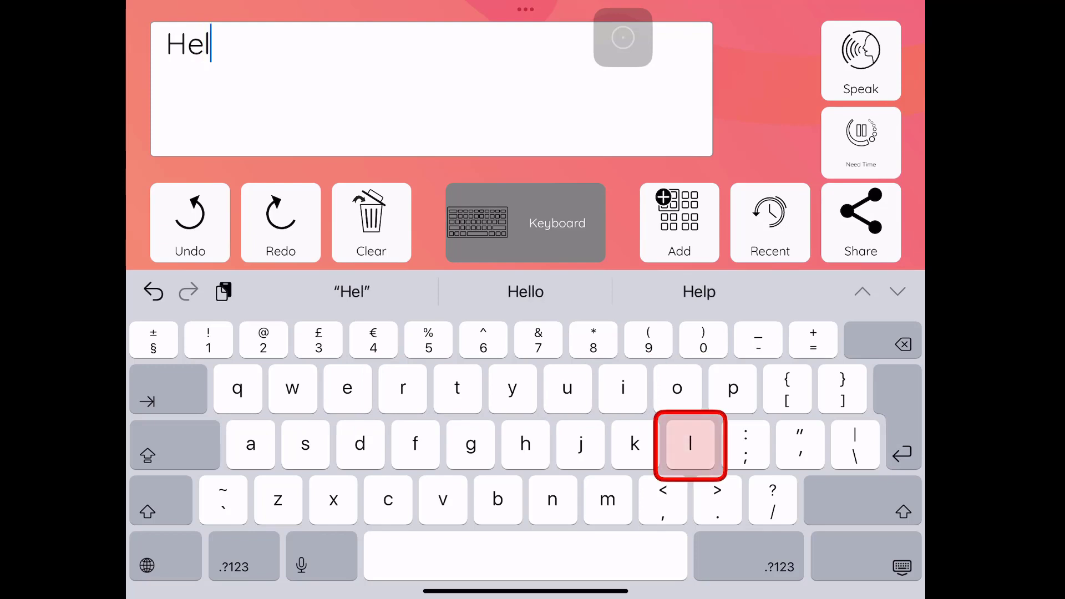
left_click(689, 445)
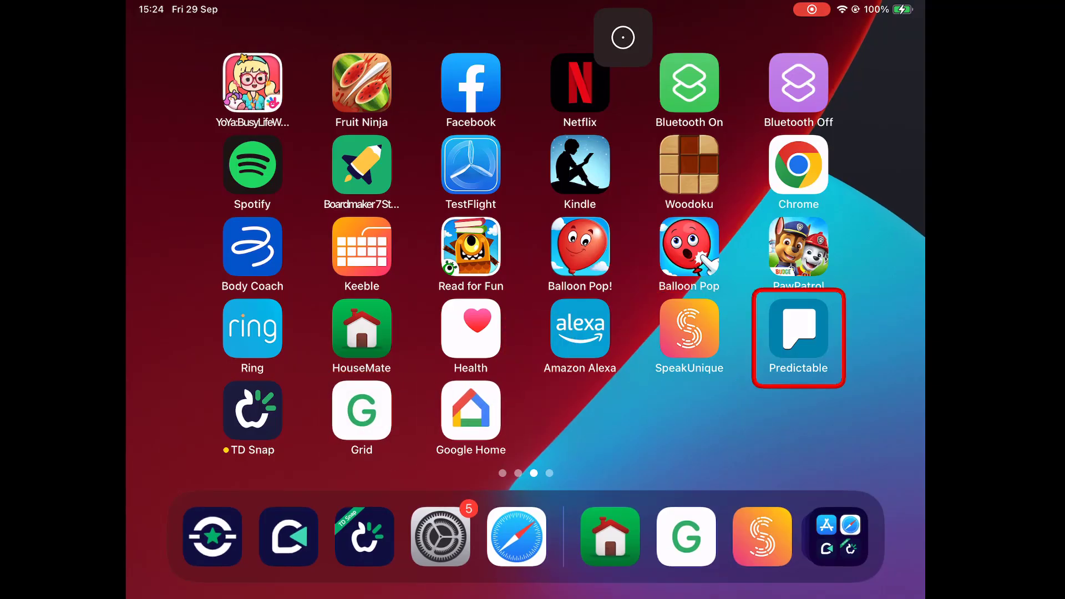
Step: Launch Predictable and compose "How are you" from letters and word predictions
left_click(797, 337)
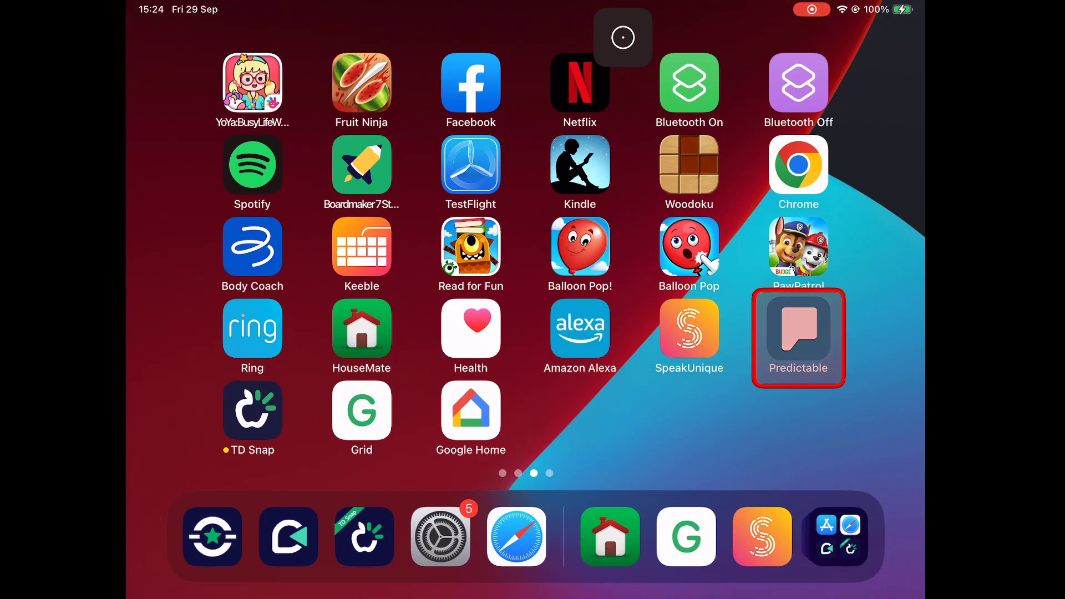
left_click(798, 337)
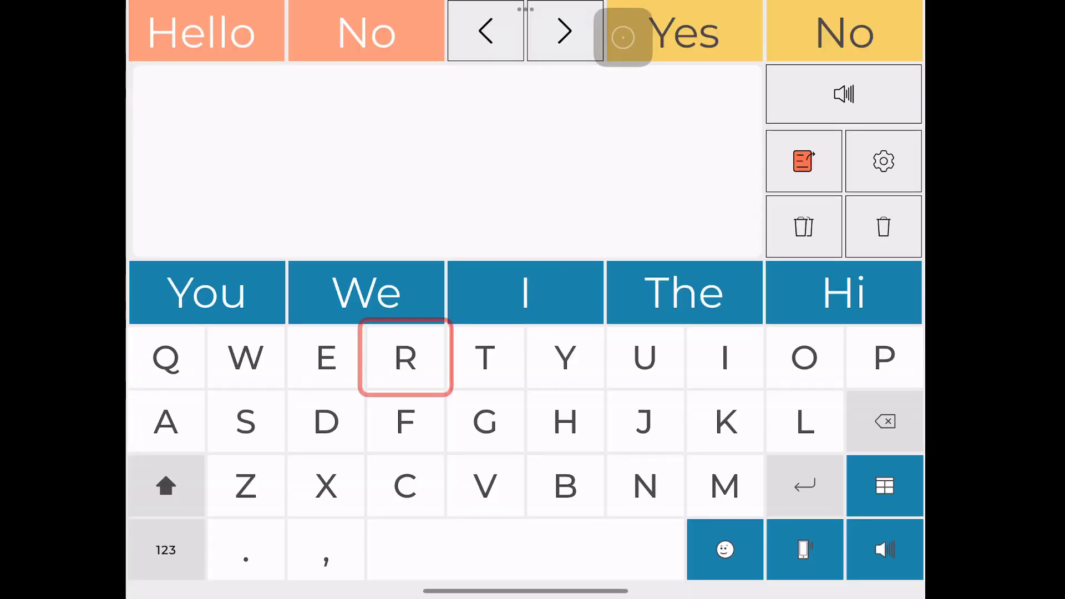
left_click(564, 421)
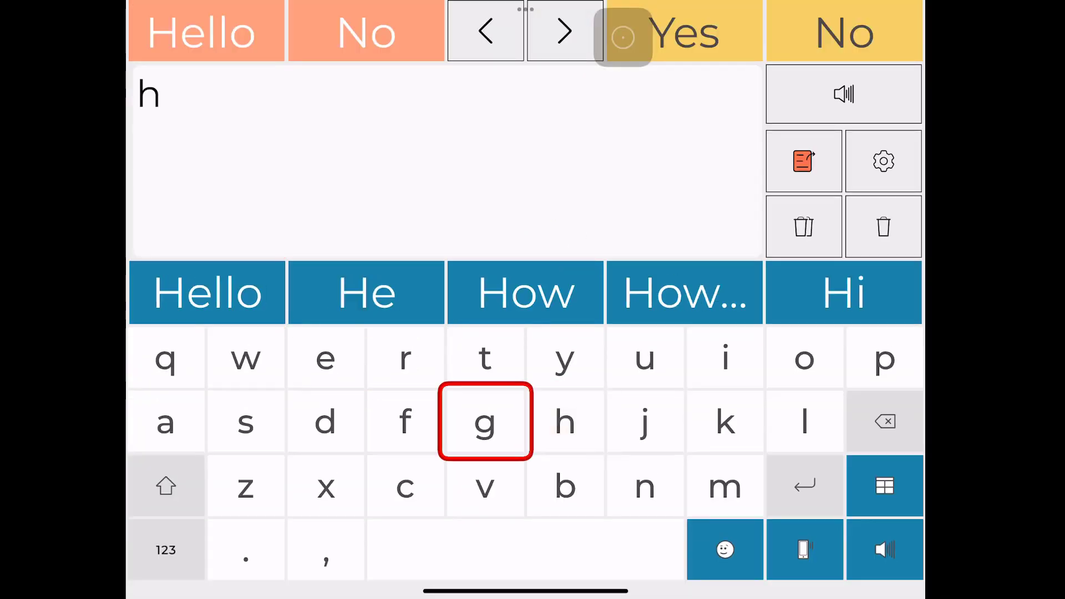
left_click(524, 292)
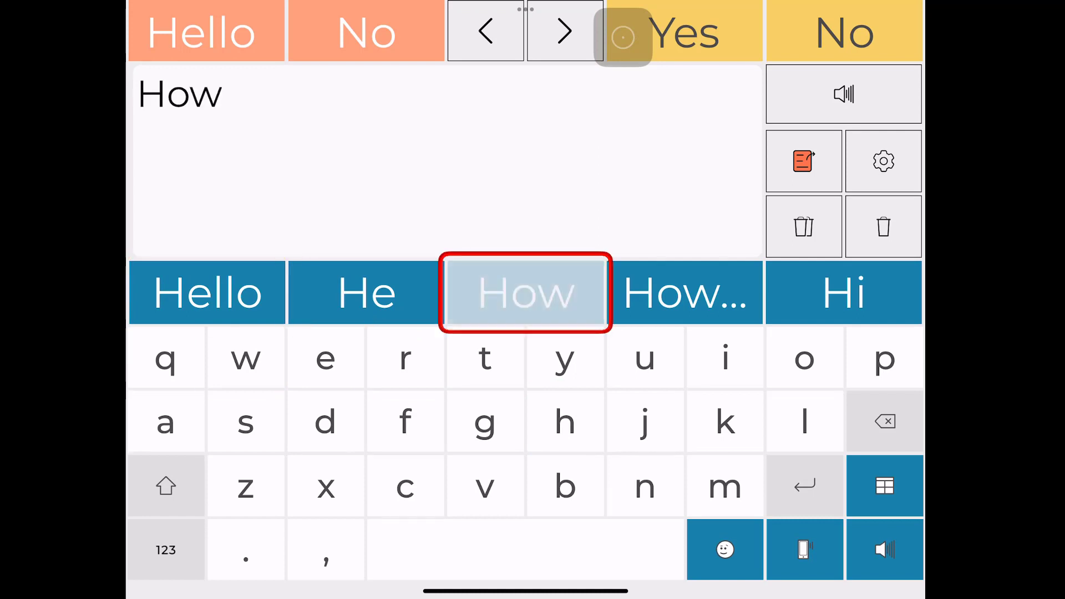
left_click(165, 421)
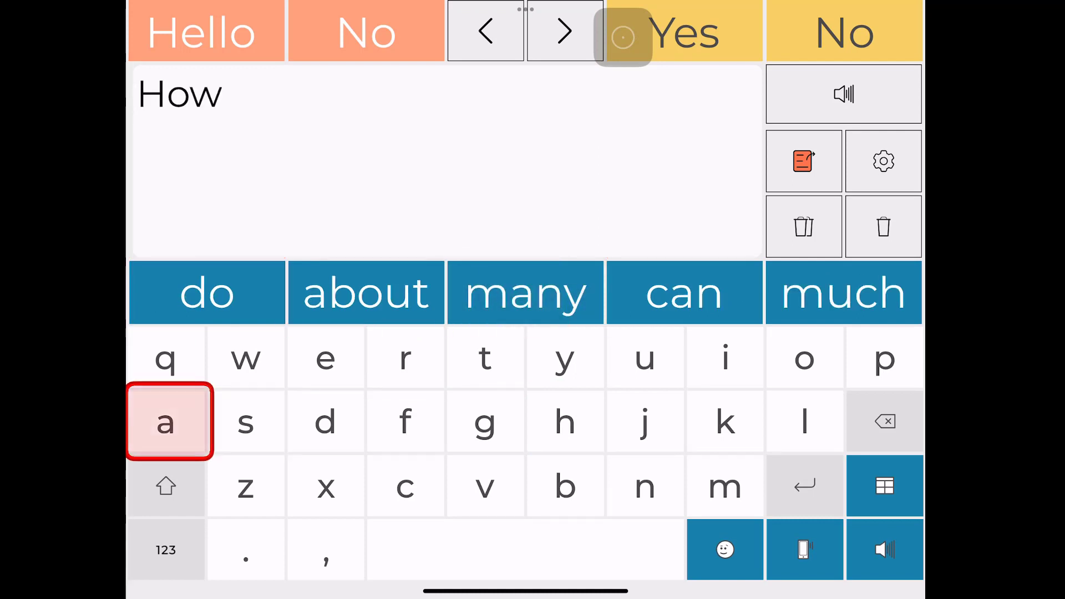
left_click(165, 422)
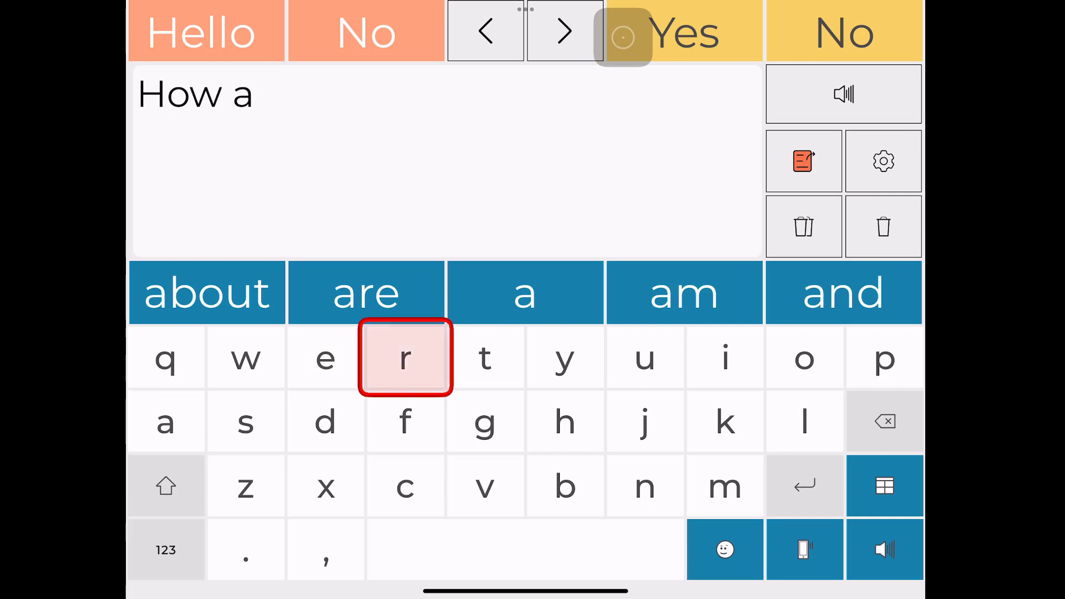
left_click(365, 292)
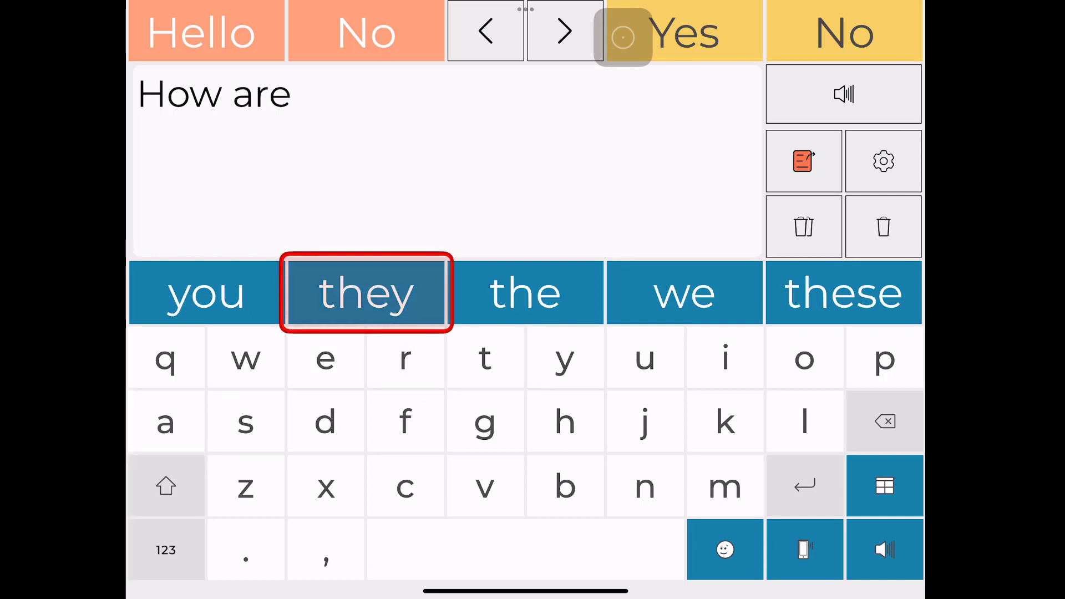
left_click(206, 292)
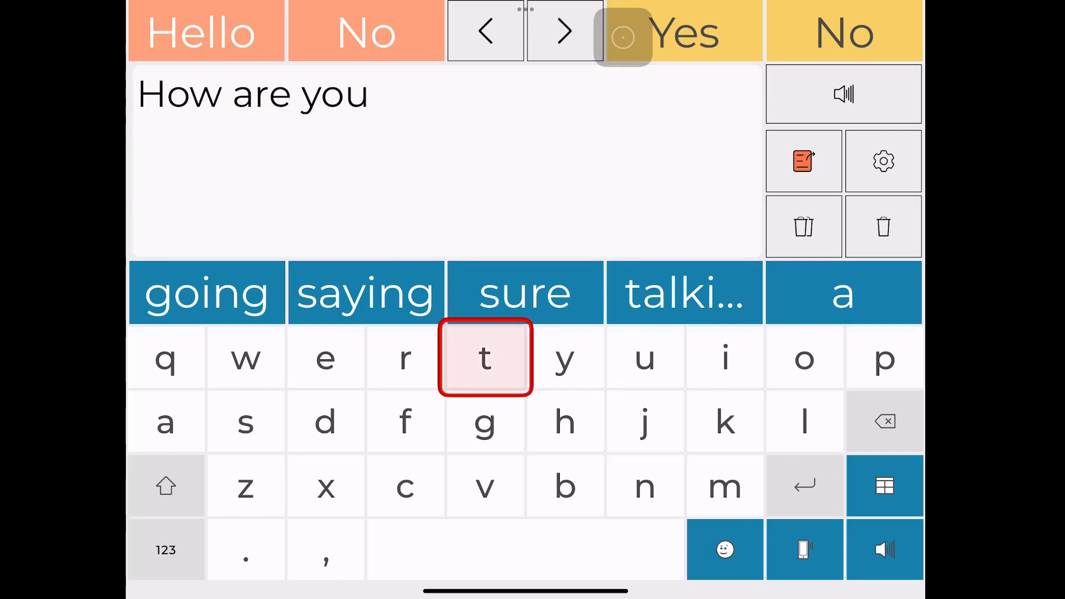
Step: Add the predicted word today after t-o, then go Home via AssistiveTouch
left_click(485, 359)
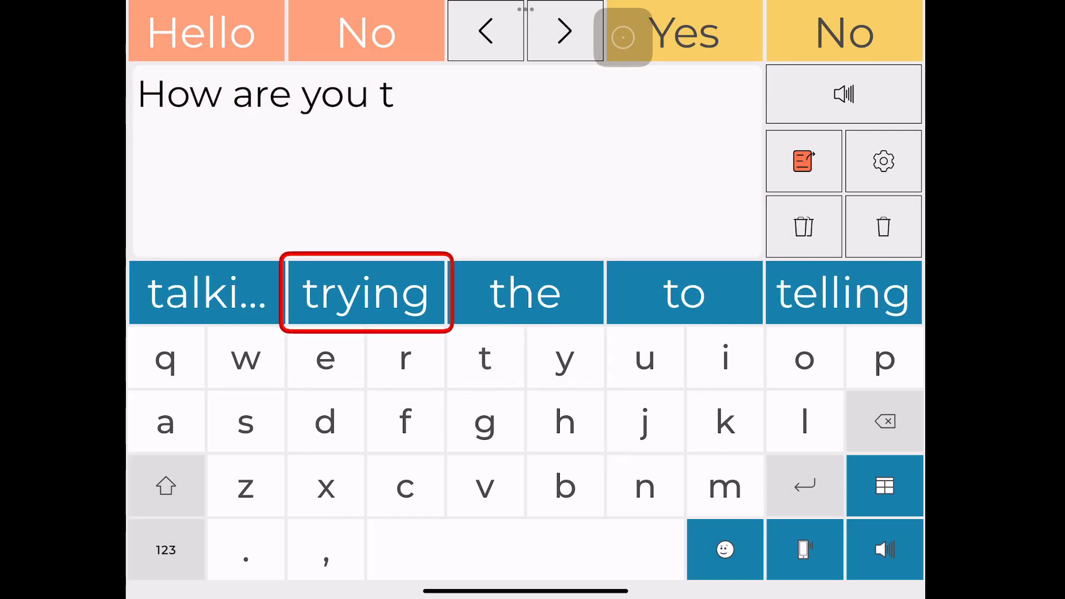
left_click(804, 359)
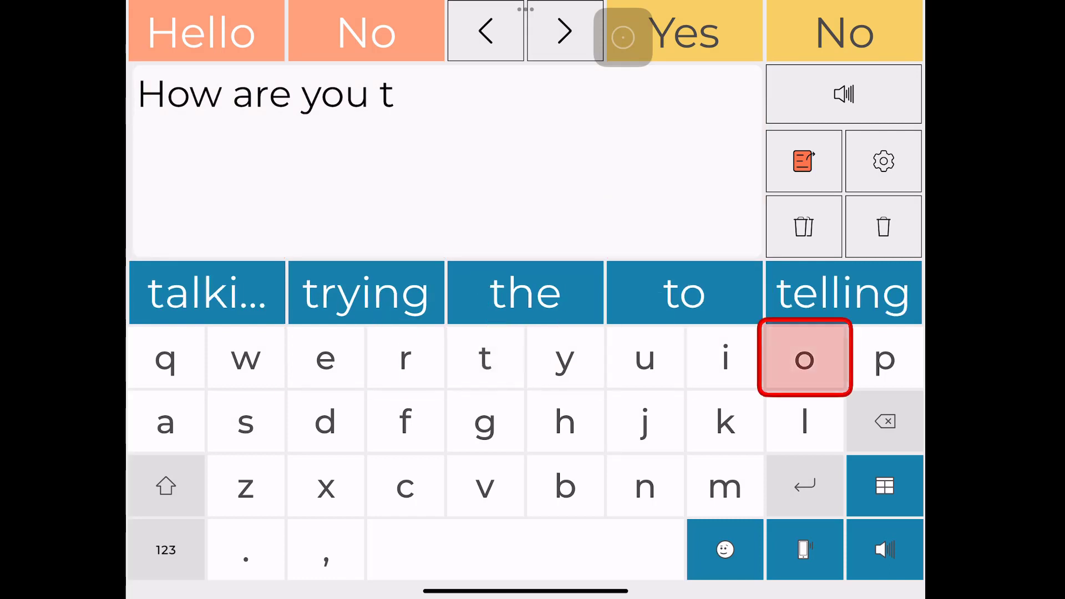
left_click(804, 359)
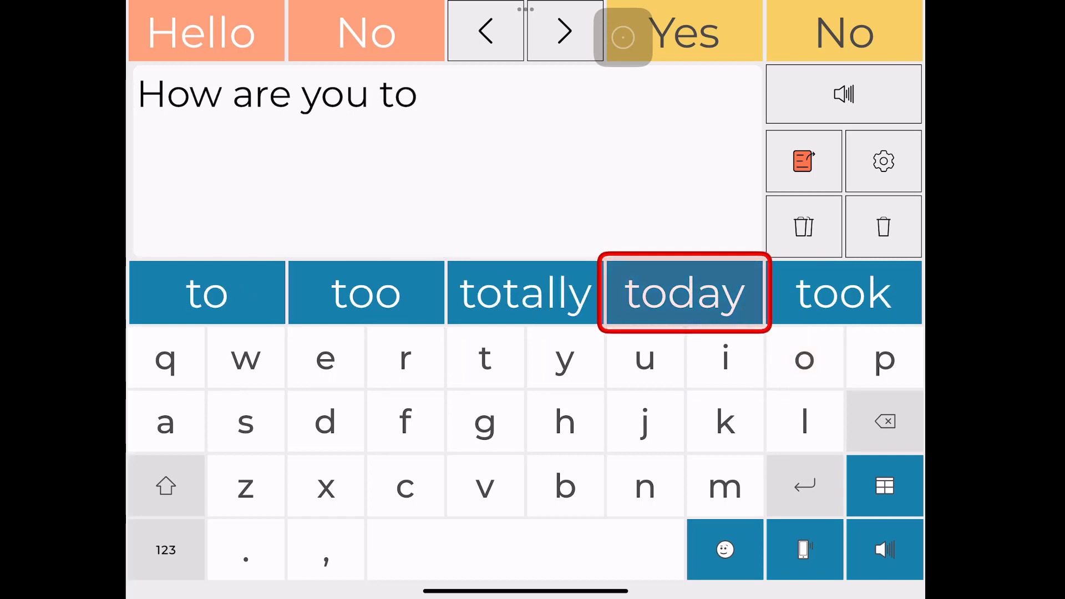
left_click(683, 293)
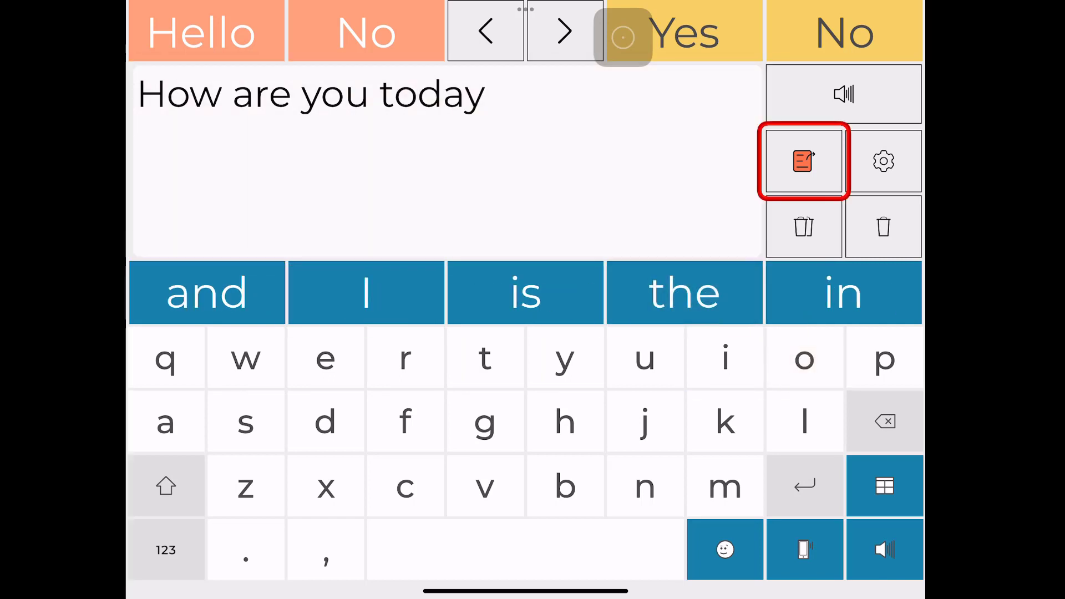
left_click(843, 93)
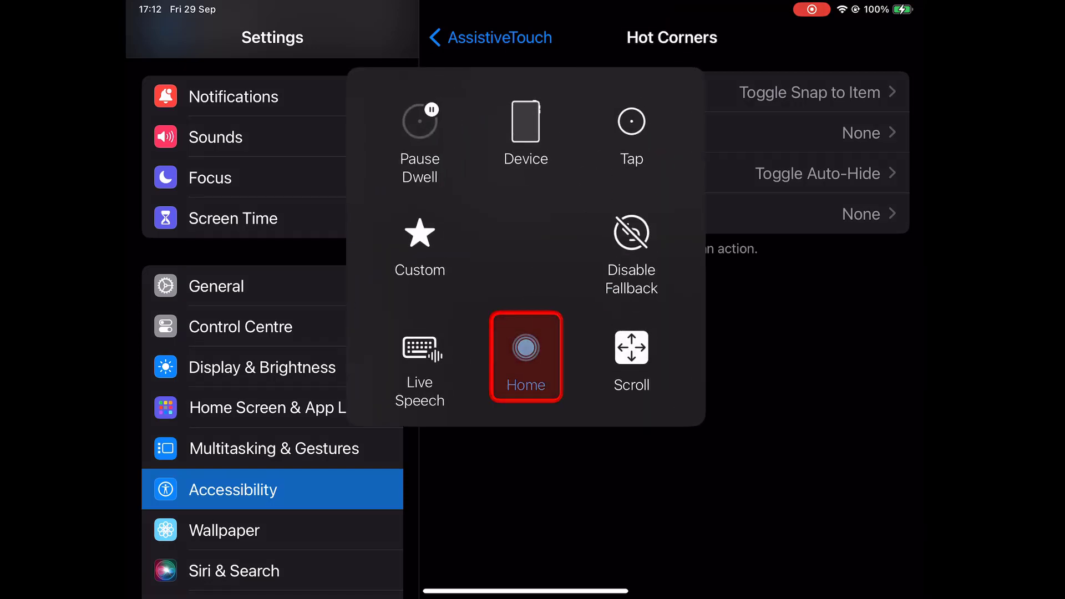
left_click(525, 356)
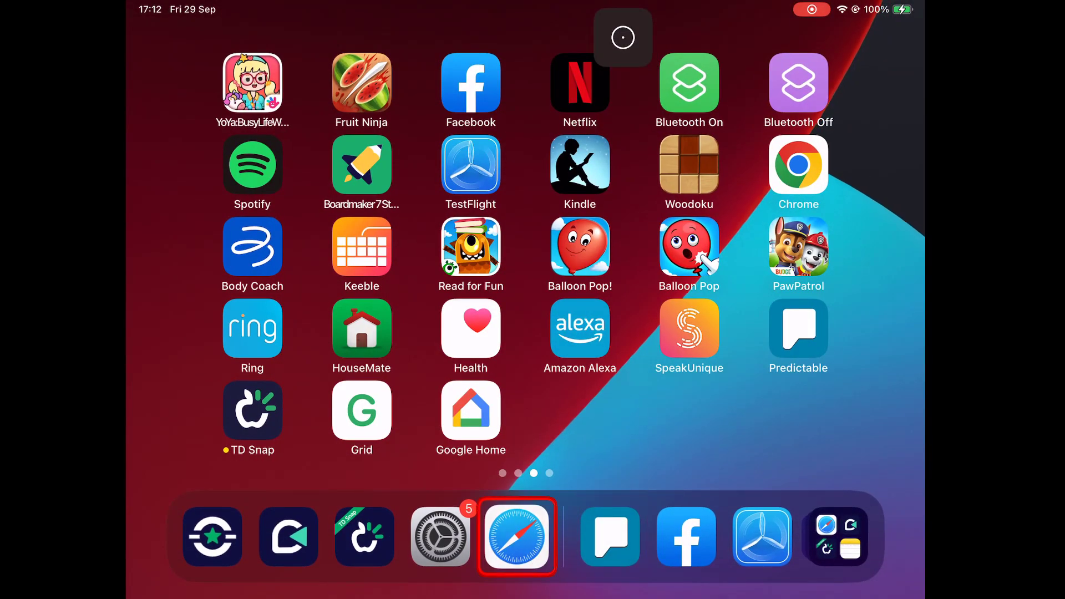
Step: Bring up chess.com in Safari and choose the Beginner skill level
left_click(518, 537)
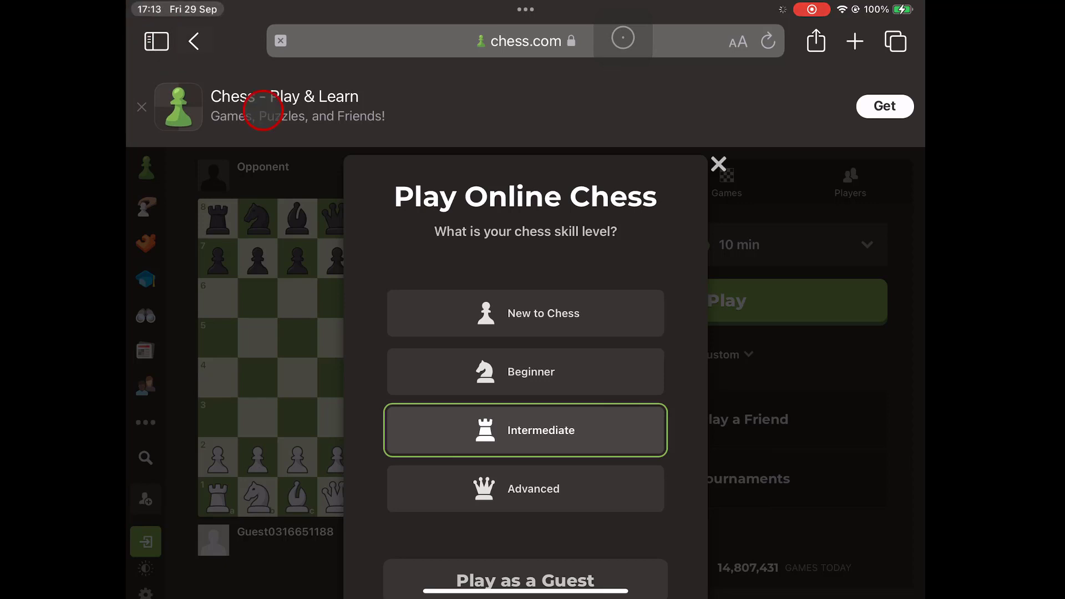
mouse_move(518, 333)
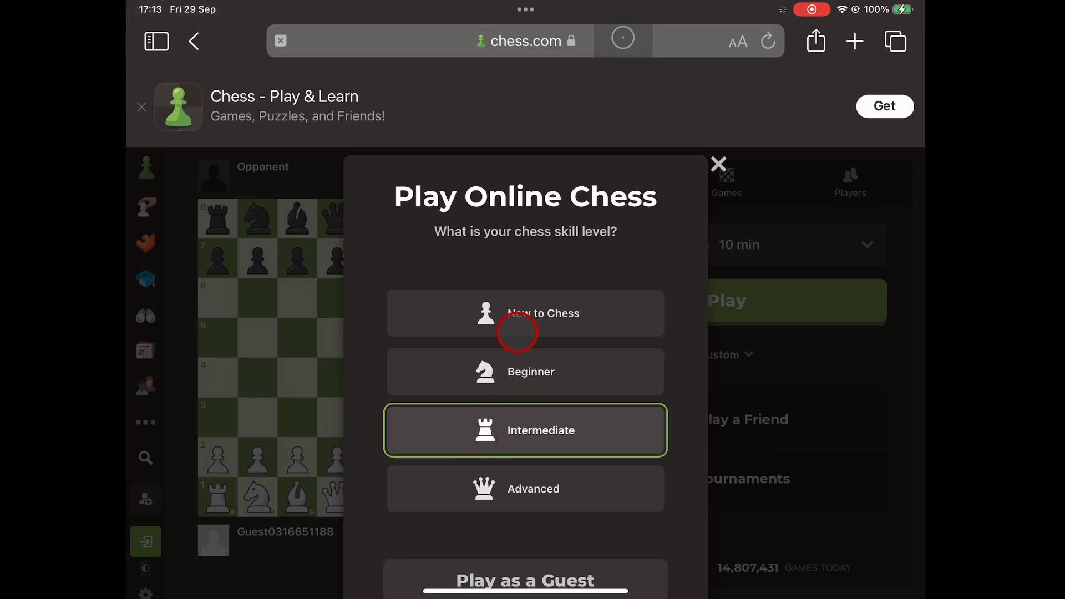
left_click(524, 372)
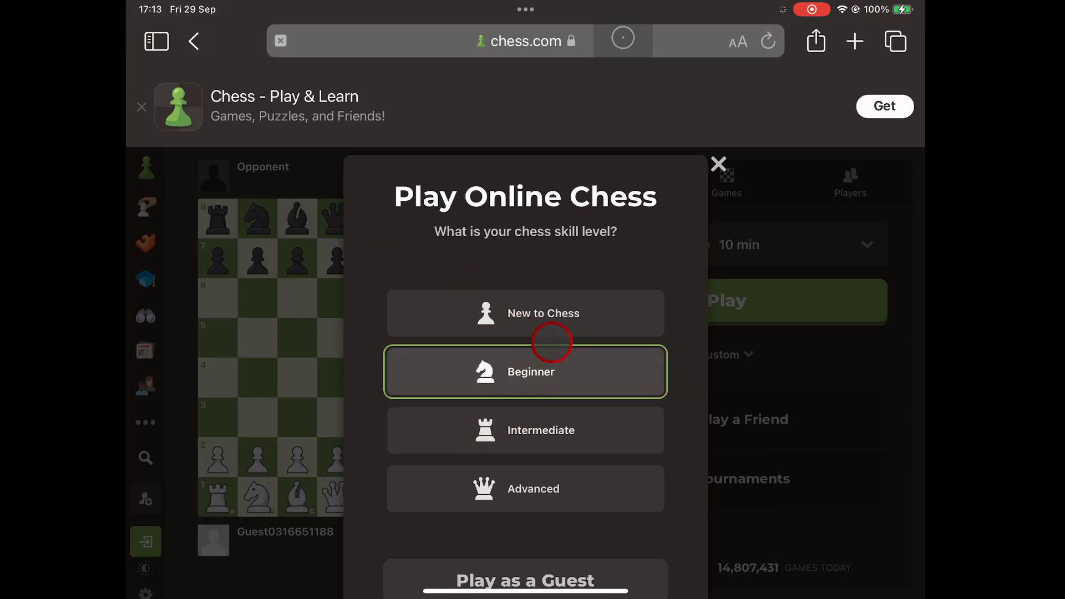
mouse_move(610, 316)
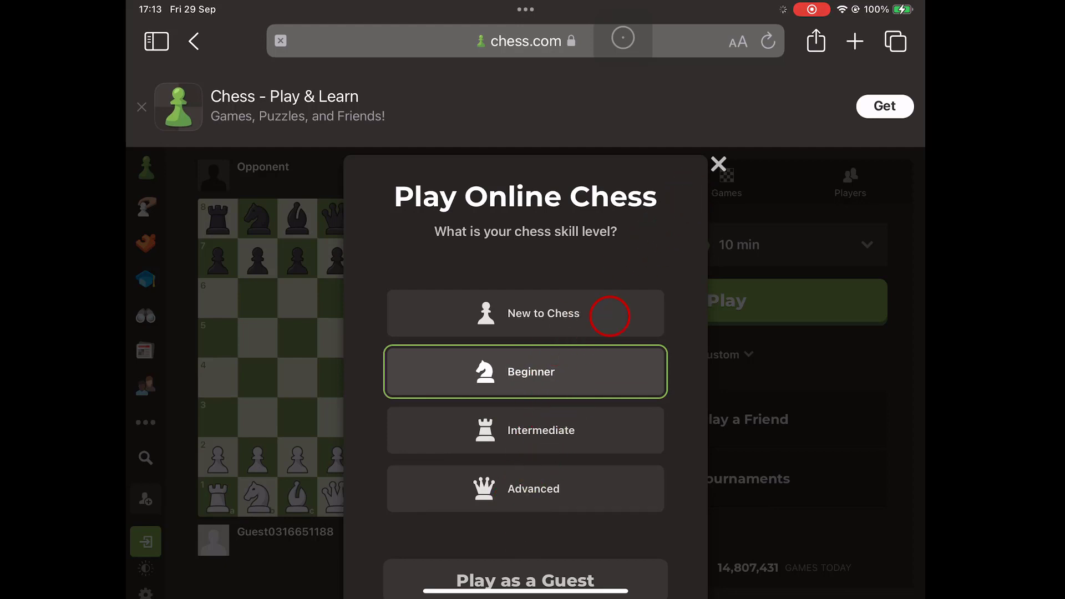
left_click(717, 163)
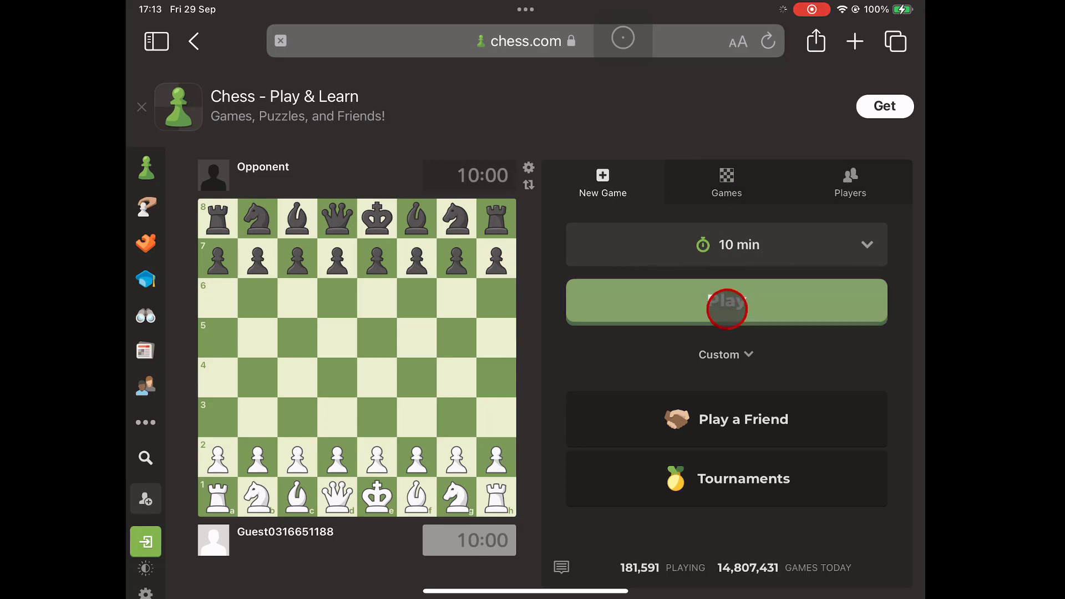
Step: Start a 10-minute game as white and open with pawn d2 to d3
left_click(725, 302)
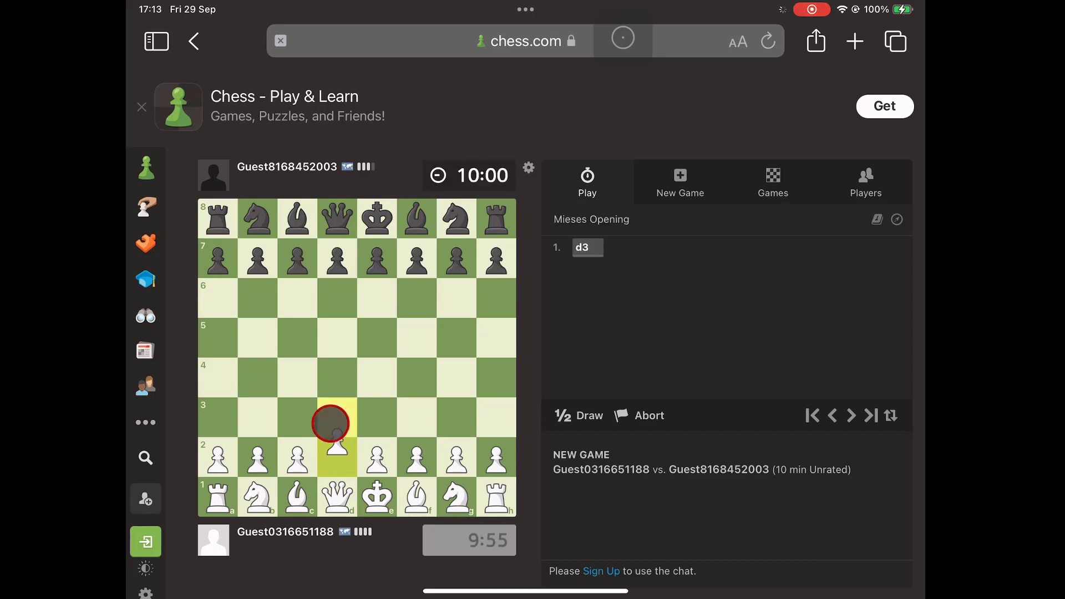
left_click(376, 299)
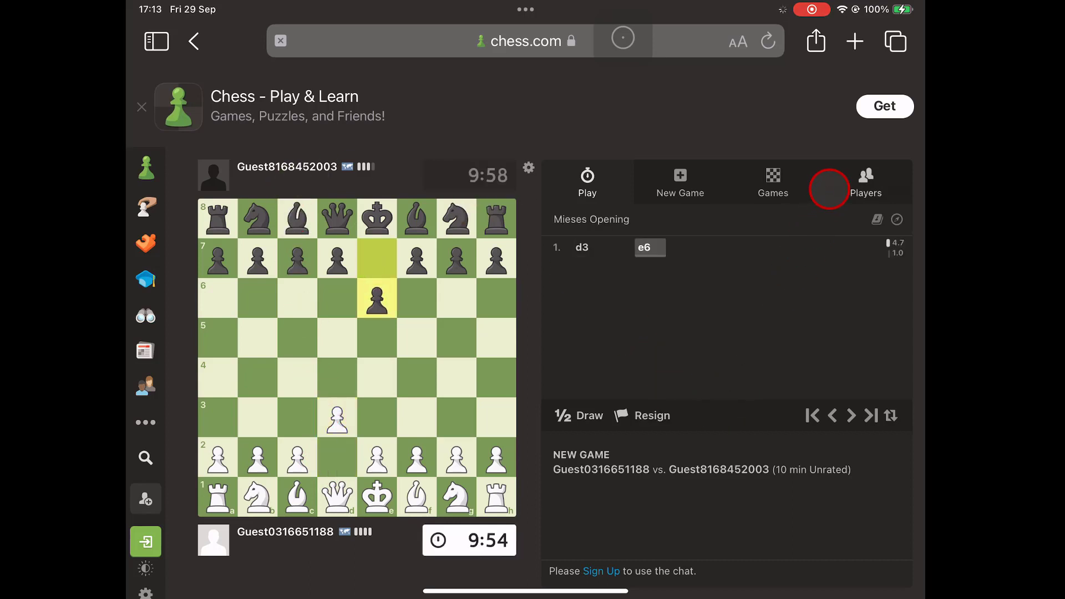